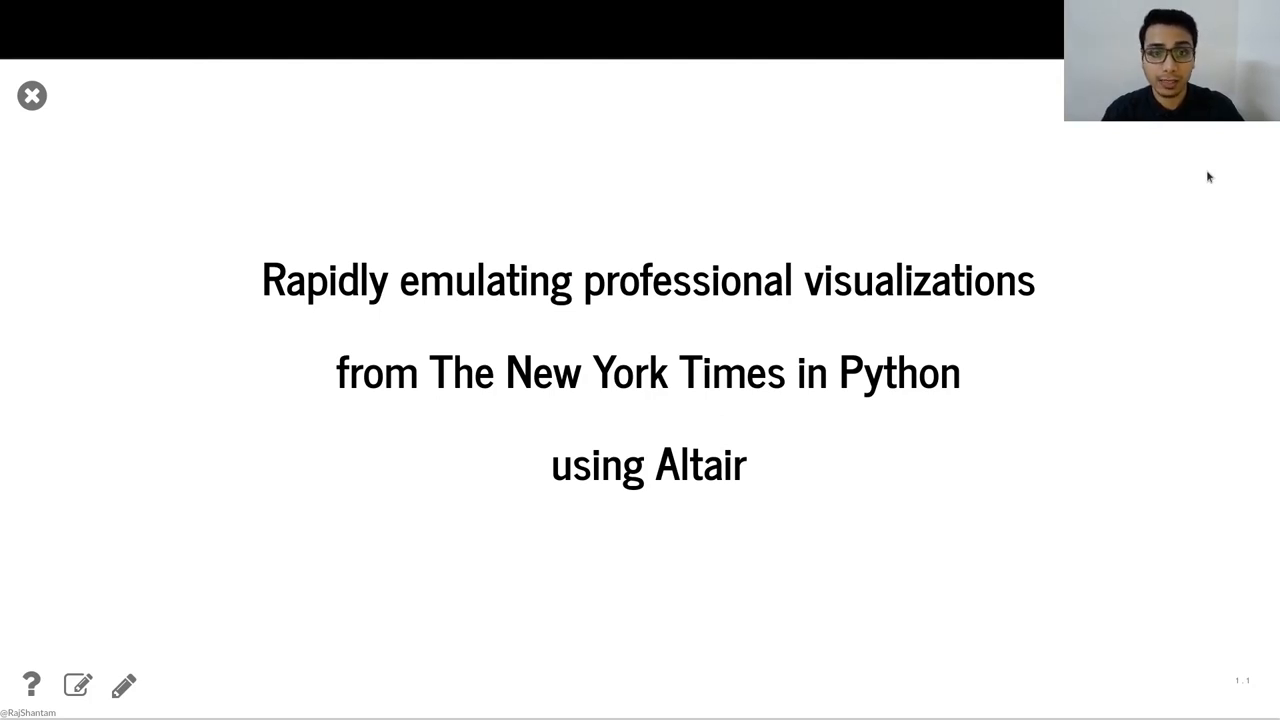
- Advance through the NYT versus Economist map comparison to the slide defining Altair
key(Right)
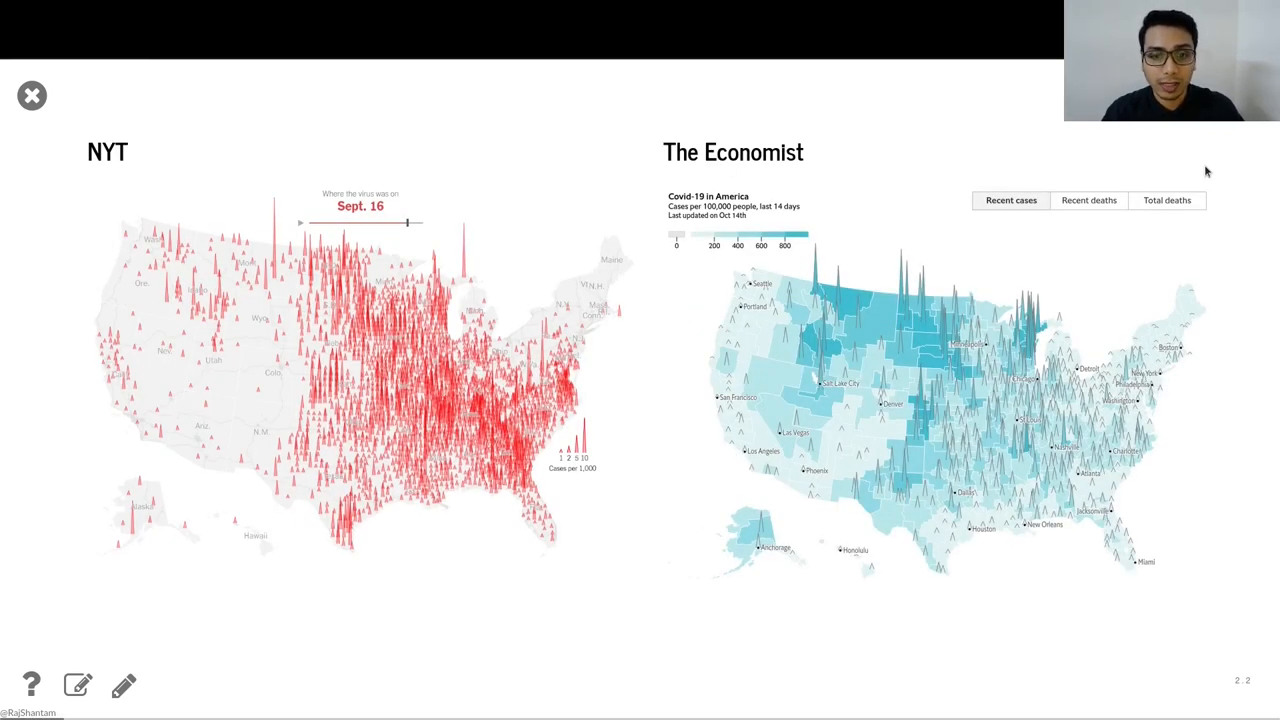
key(Right)
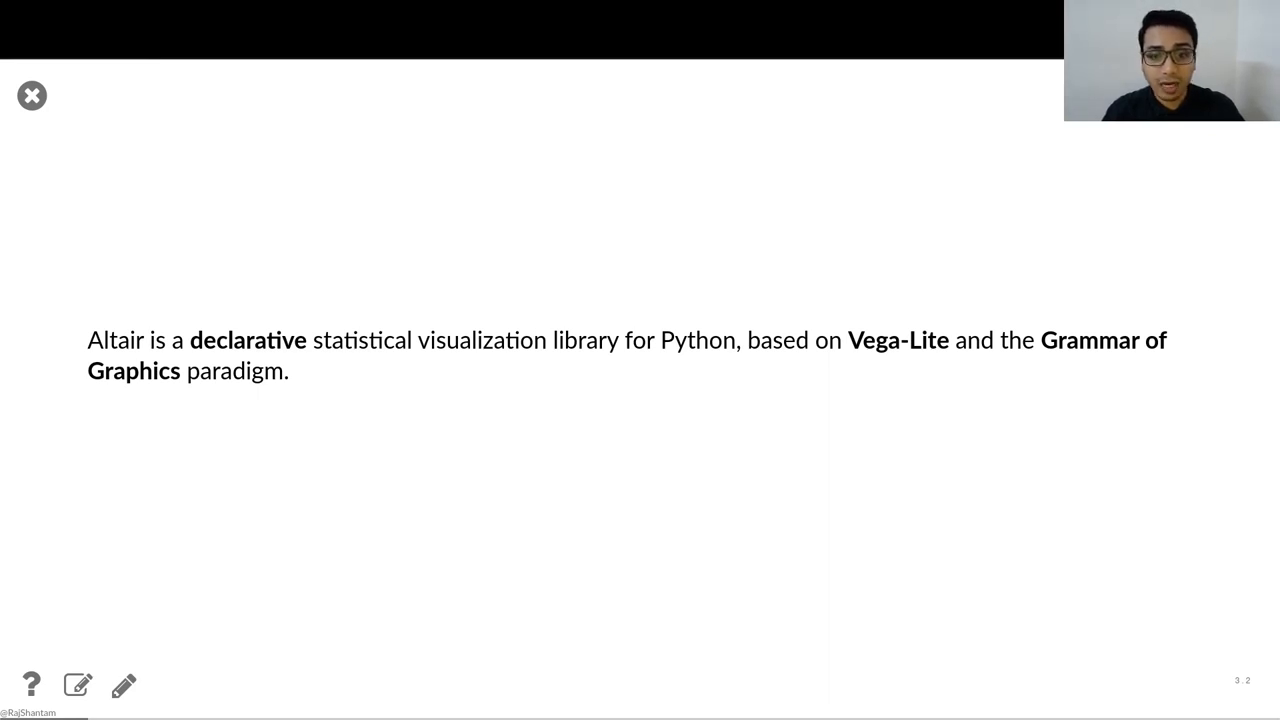
mouse_move(1204, 170)
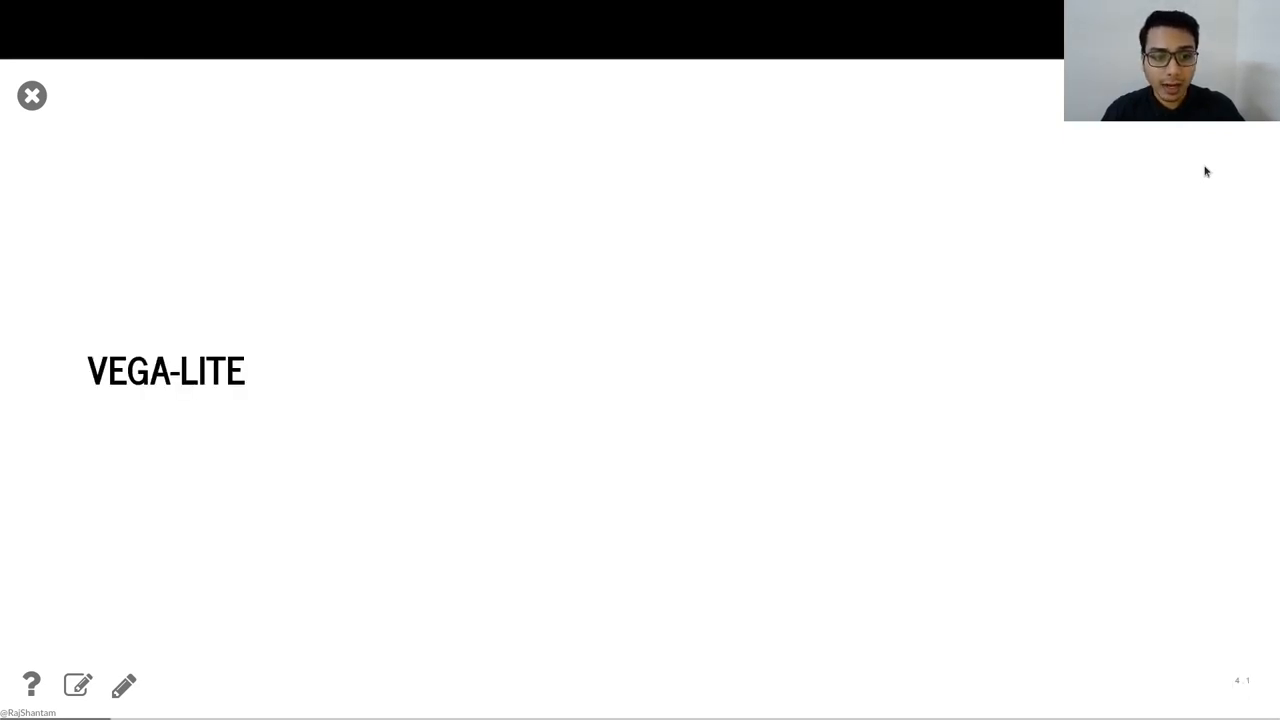
- Show the Vega-Lite penguins JSON spec with its scatter plot, then the Grammar of Graphics slide
key(Right)
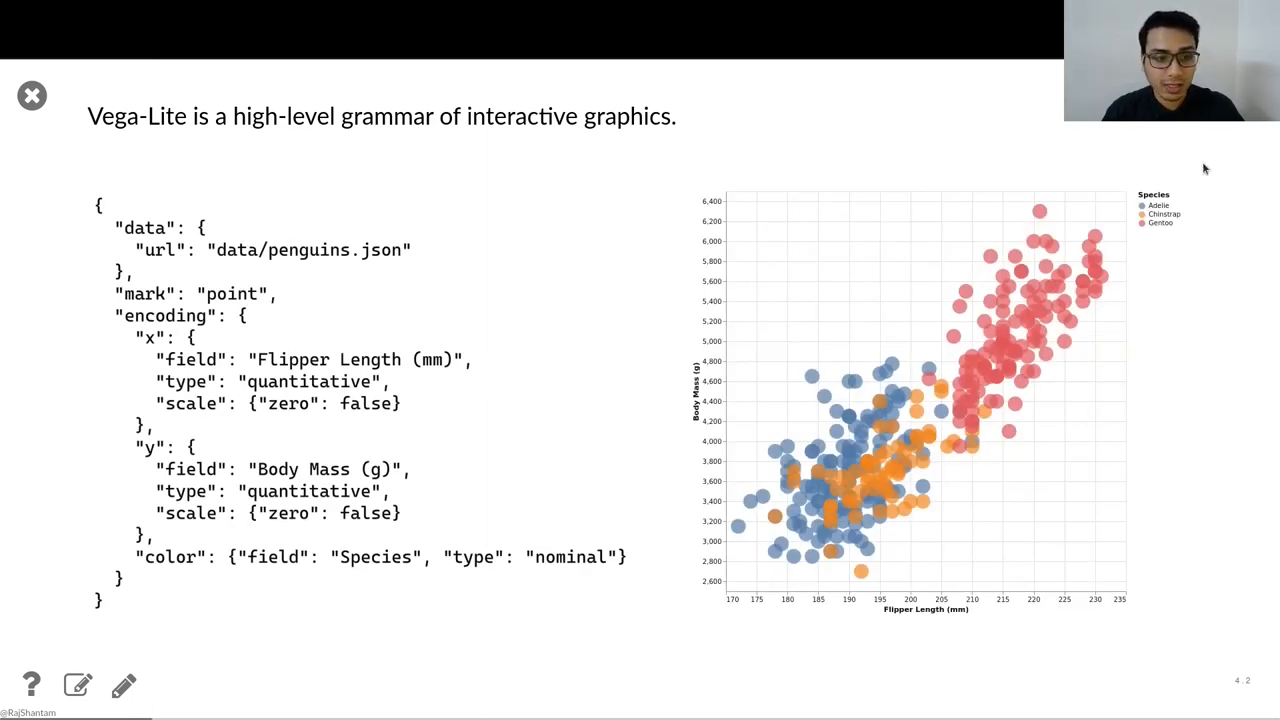
mouse_move(356, 294)
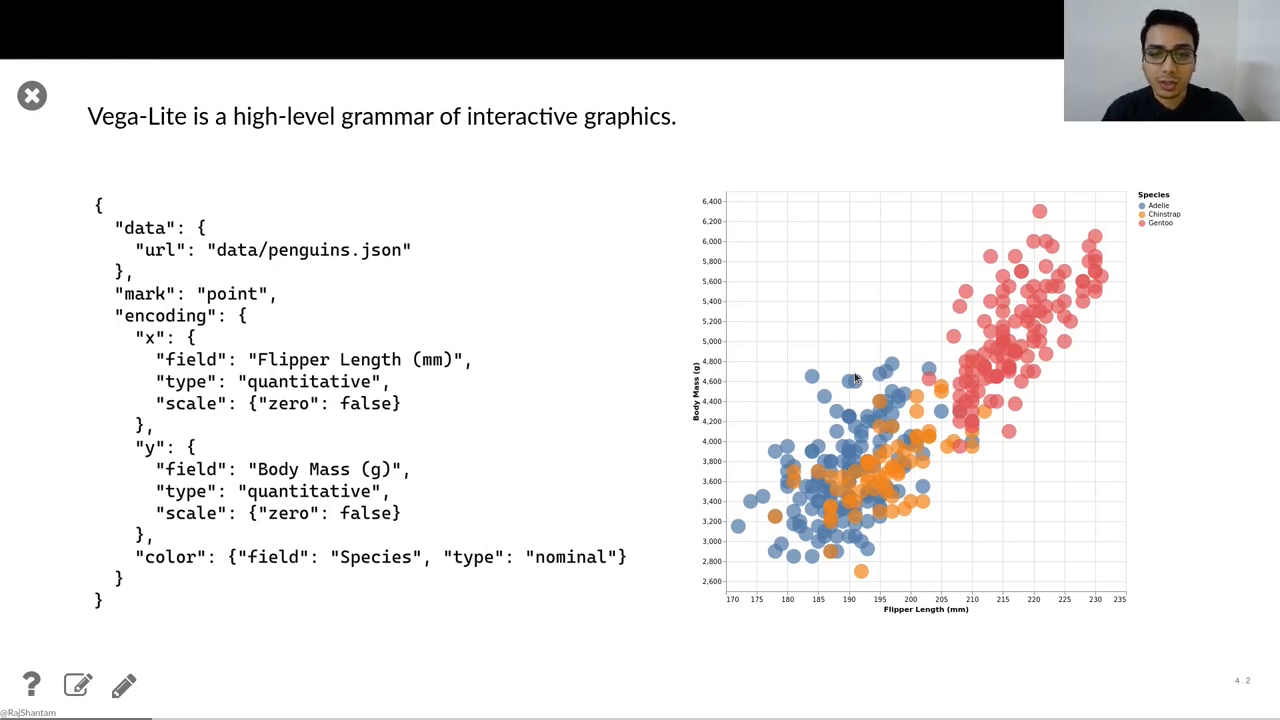
key(Right)
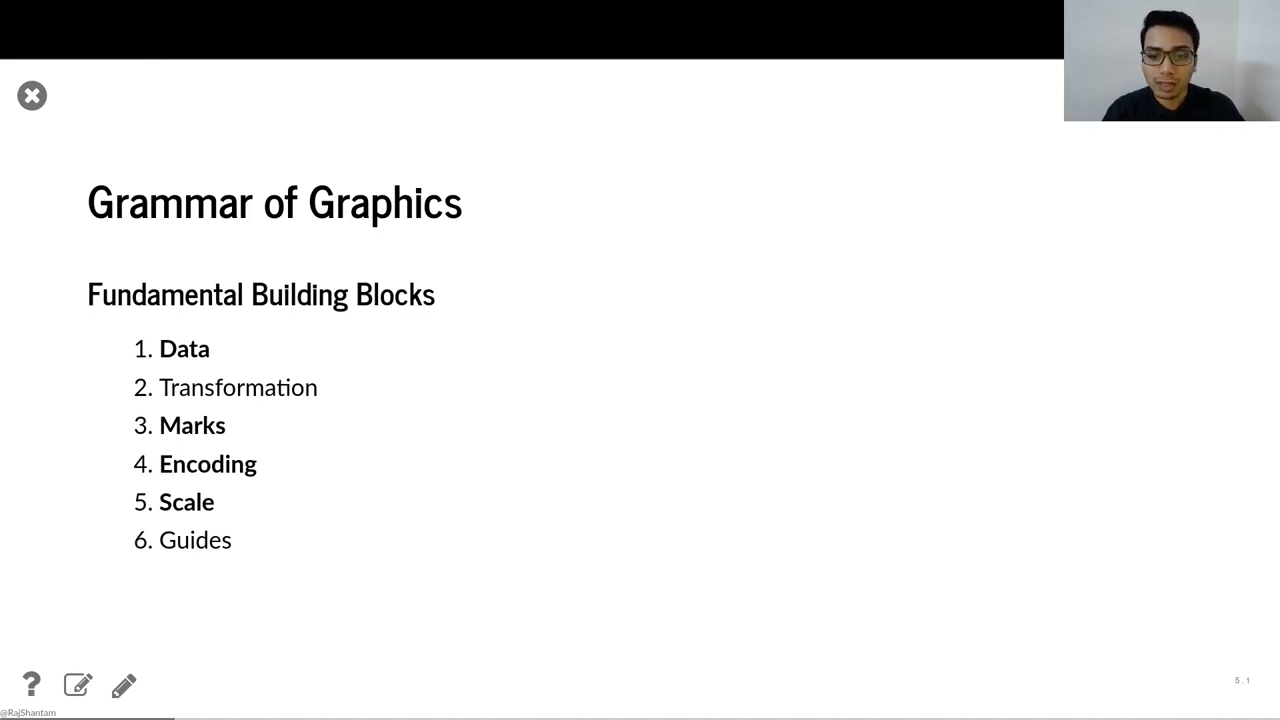
mouse_move(824, 570)
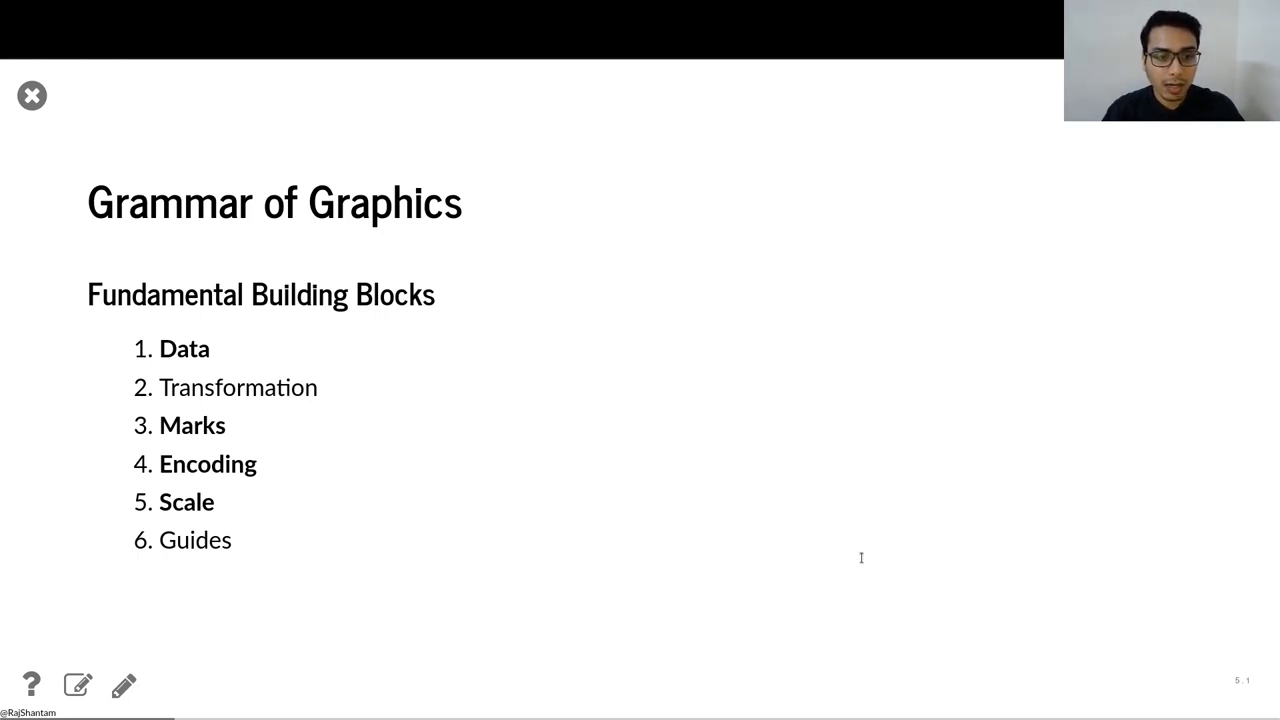
mouse_move(922, 272)
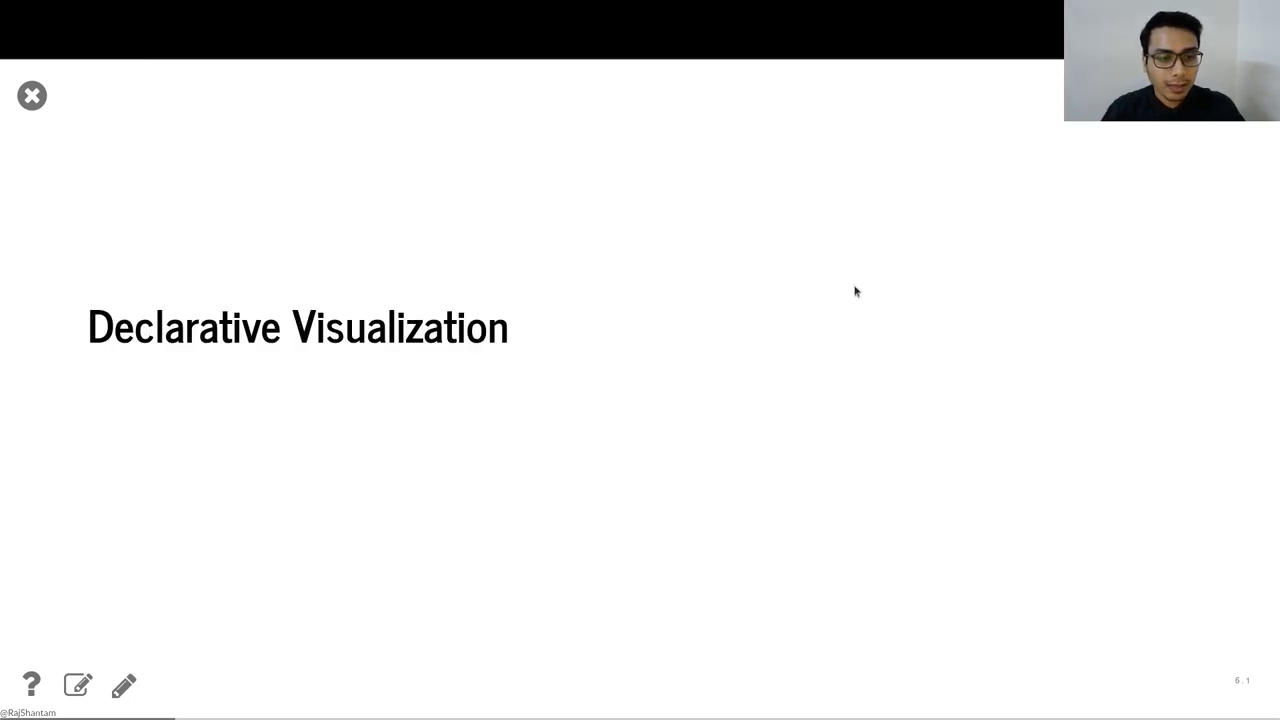
mouse_move(864, 316)
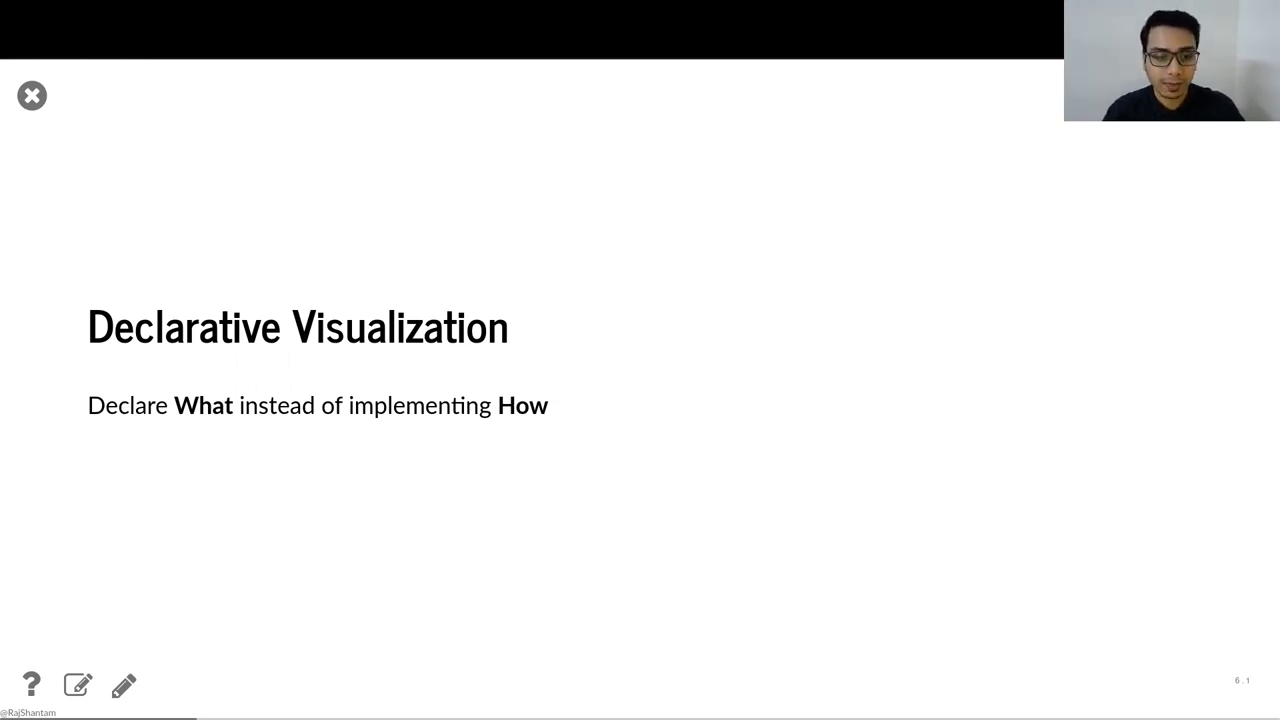
- Show the Takeaway slide, then the 'Creating a visualization in Altair - Pattern' section slide
key(Right)
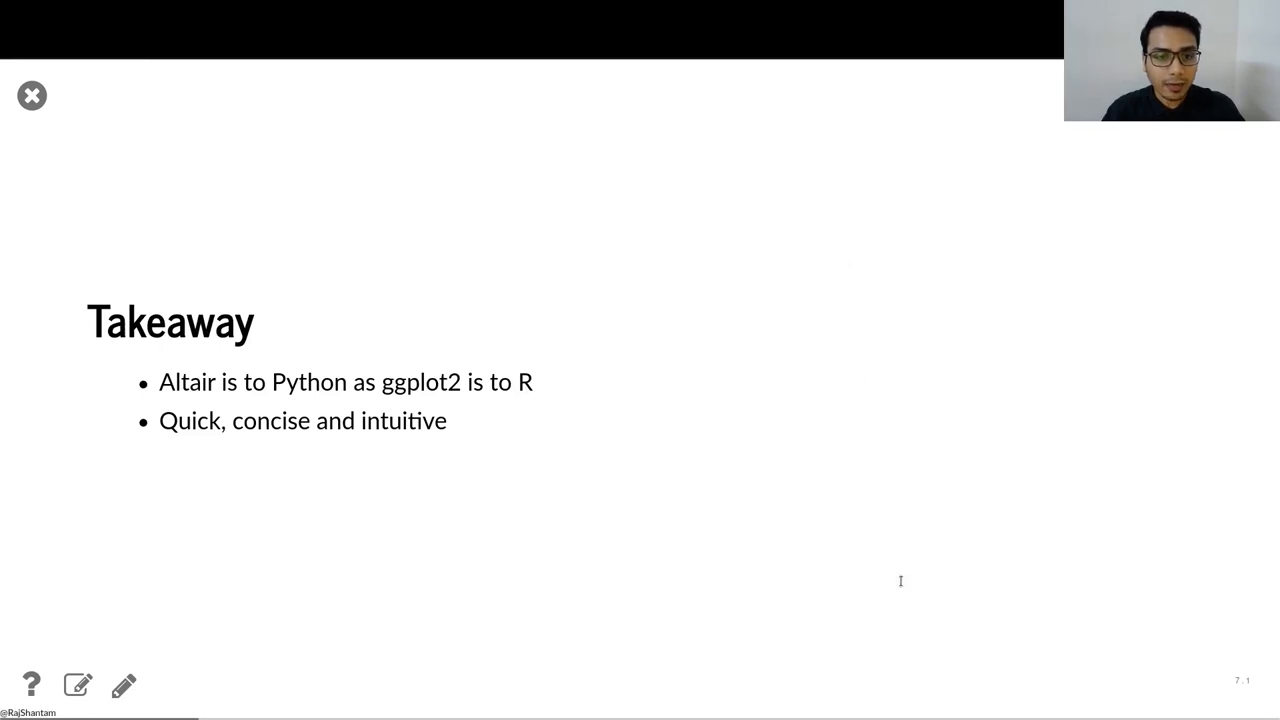
mouse_move(912, 390)
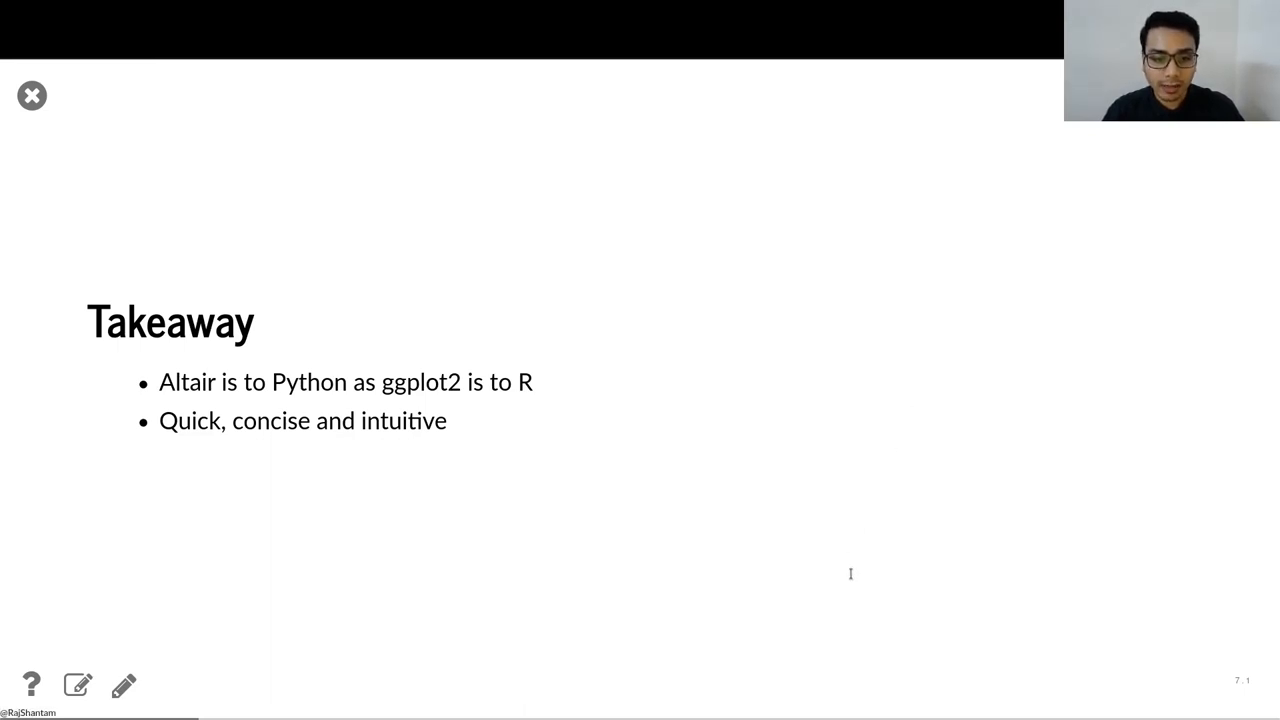
mouse_move(908, 270)
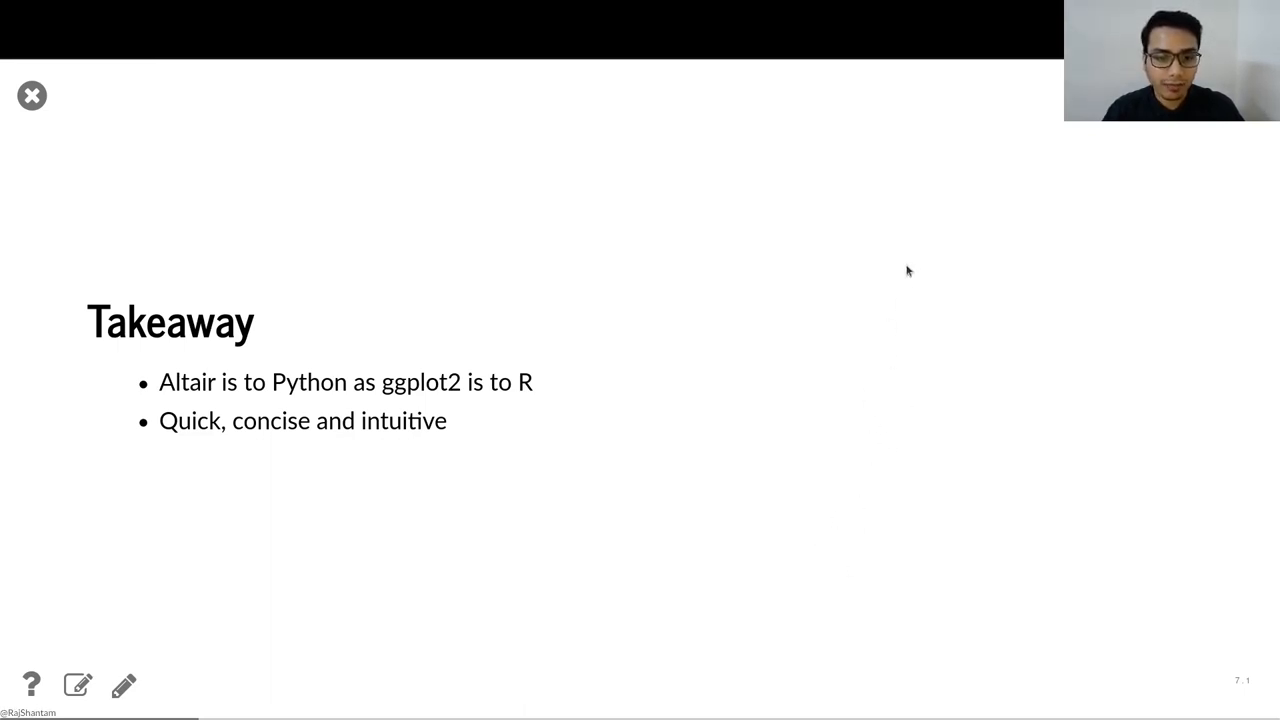
mouse_move(910, 284)
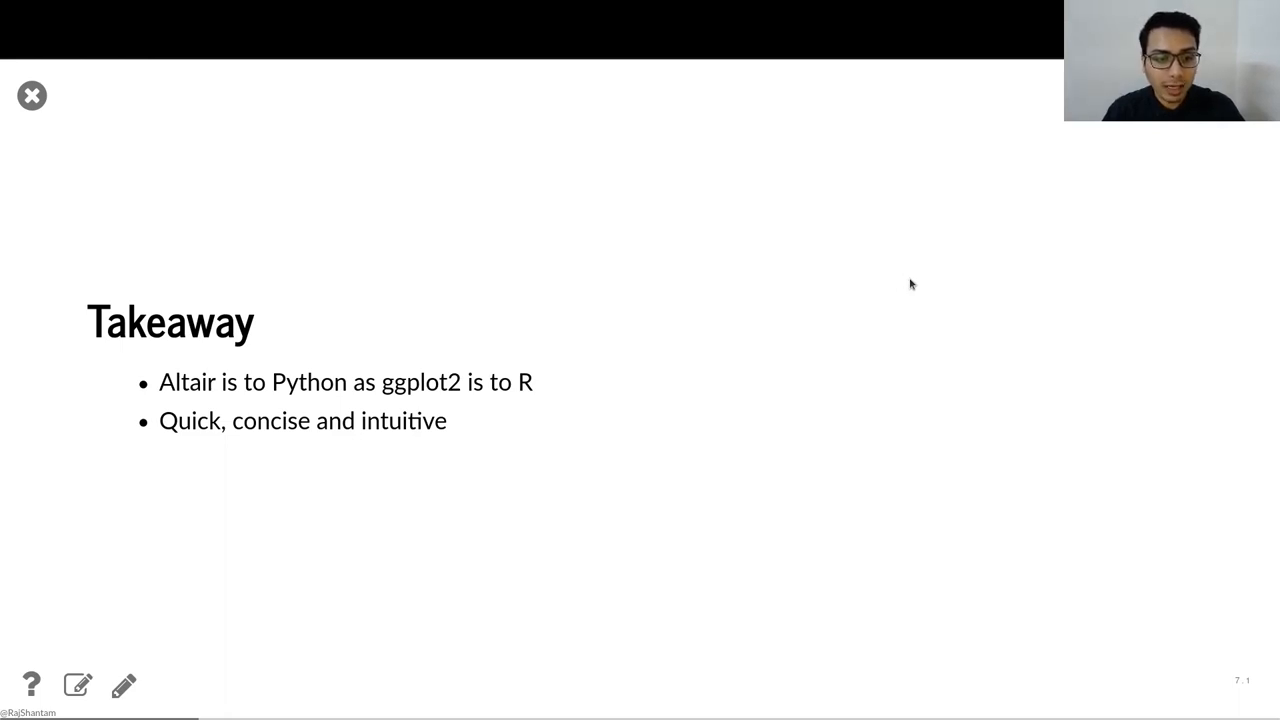
mouse_move(944, 292)
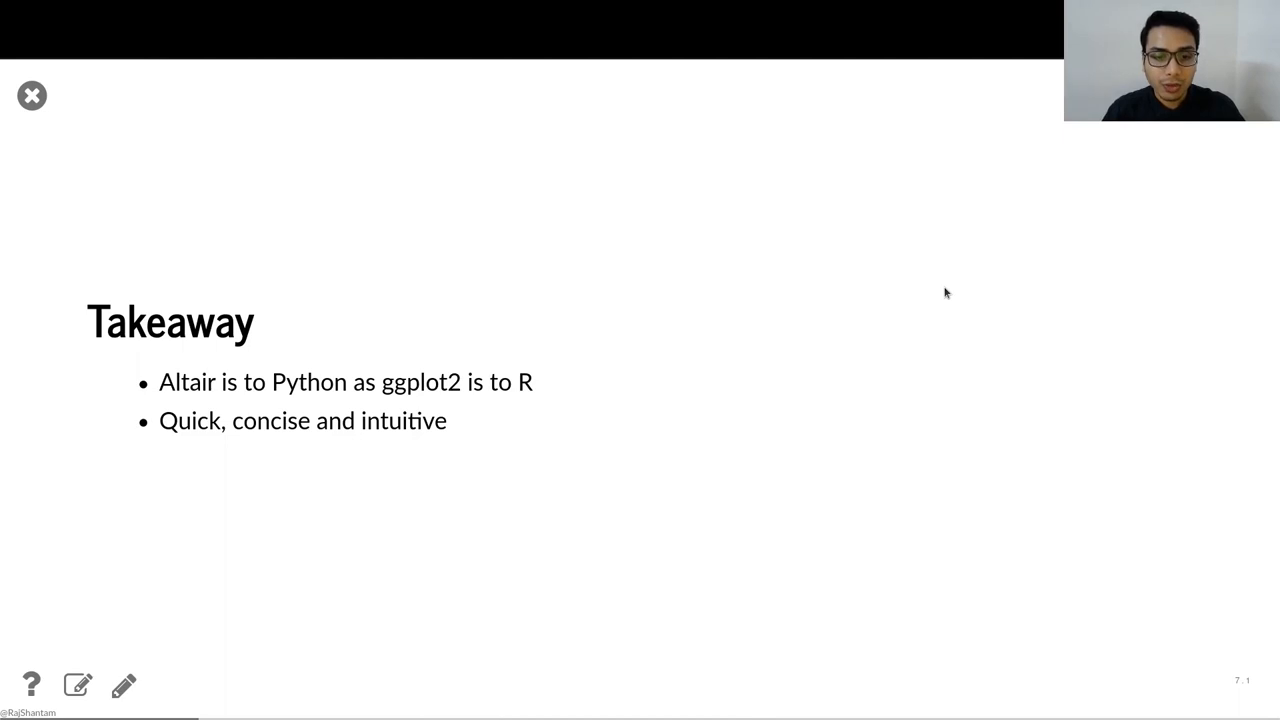
mouse_move(1100, 504)
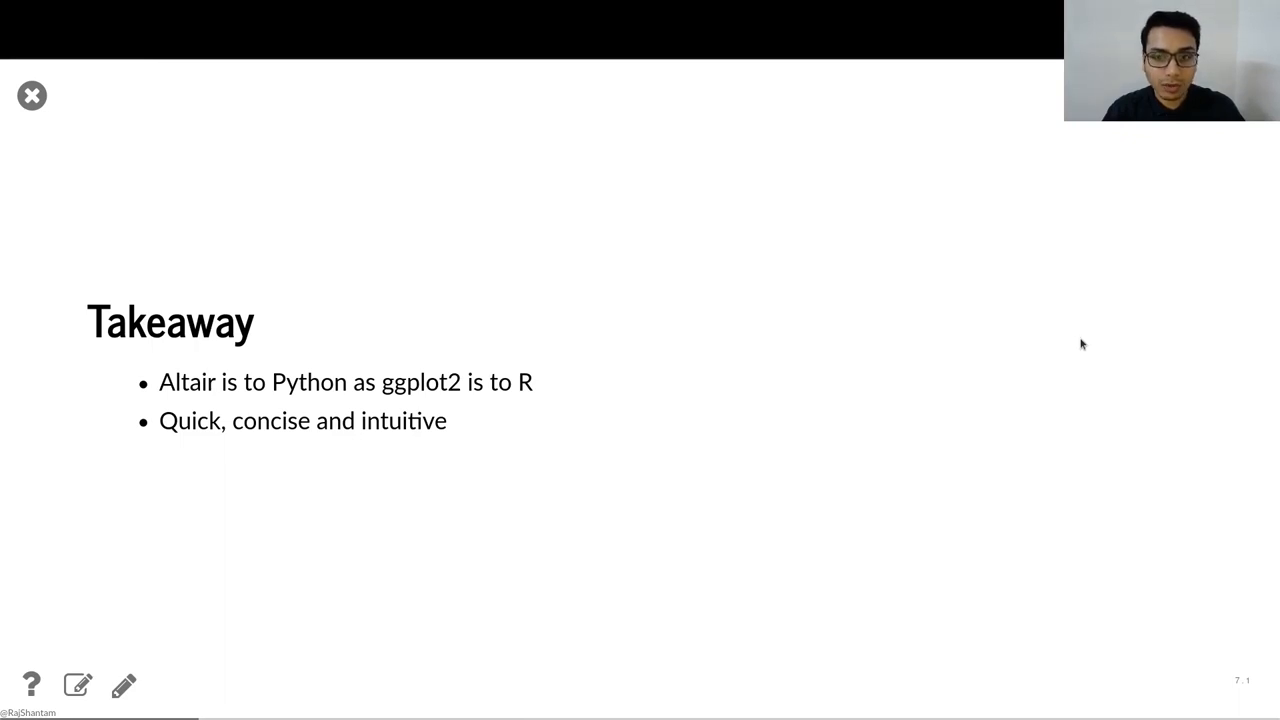
key(Right)
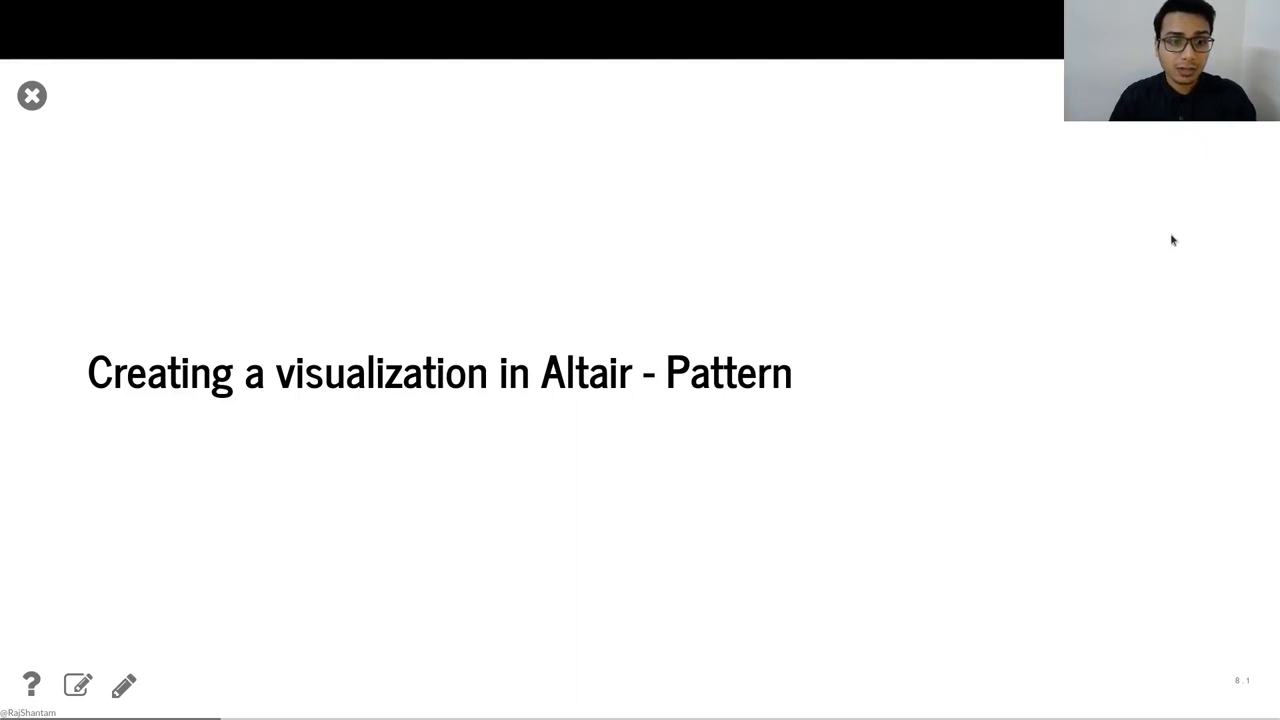
- Show the Altair chaining code slide: Chart, mark_line, encode, properties, interactive/project
key(right)
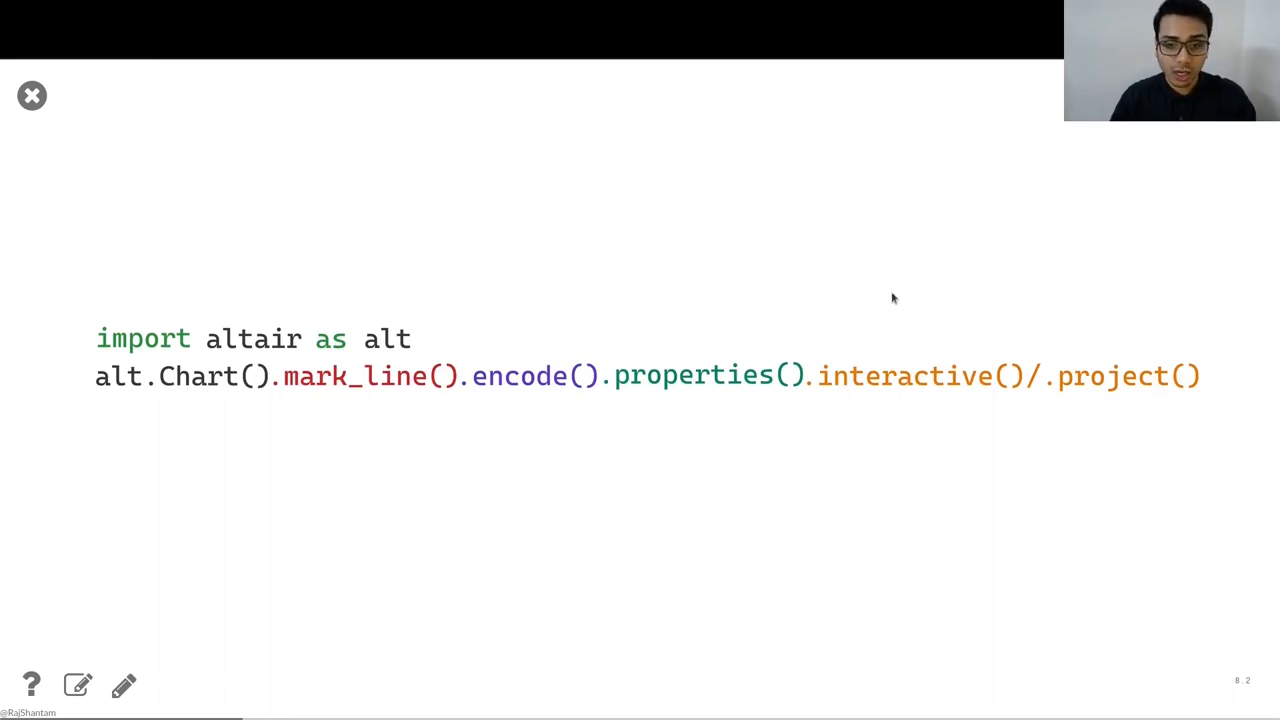
mouse_move(708, 432)
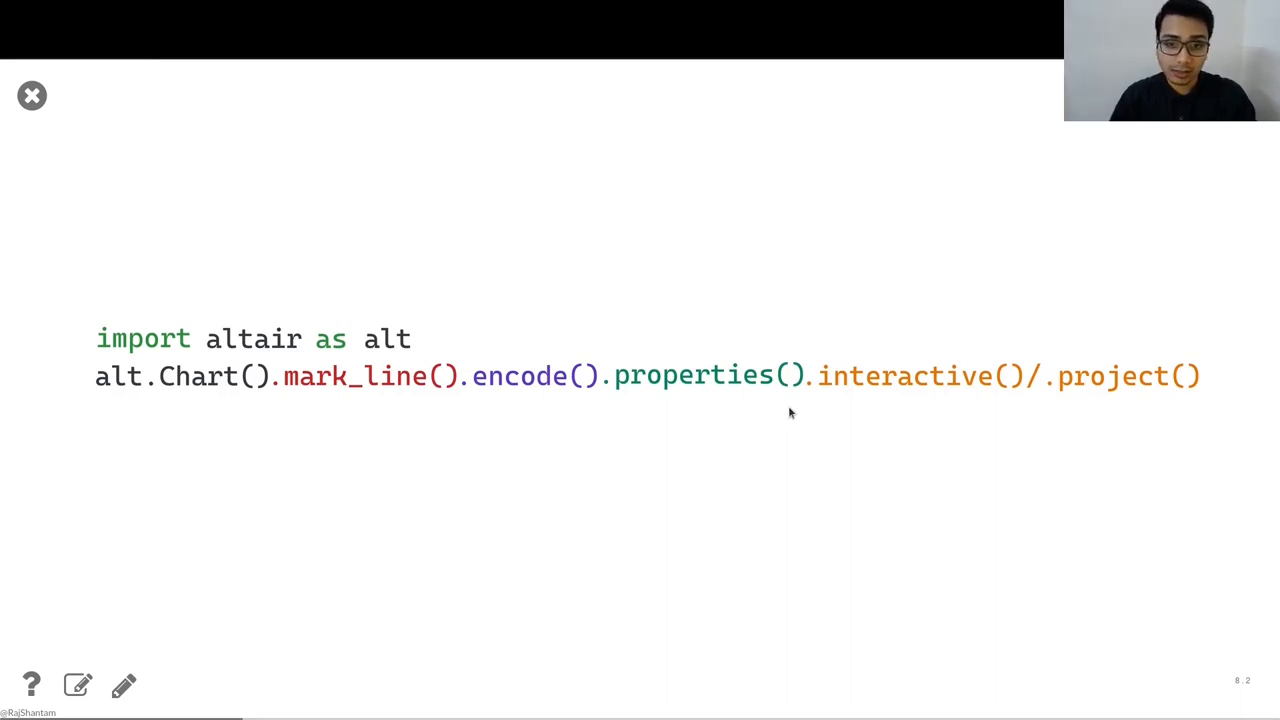
mouse_move(204, 424)
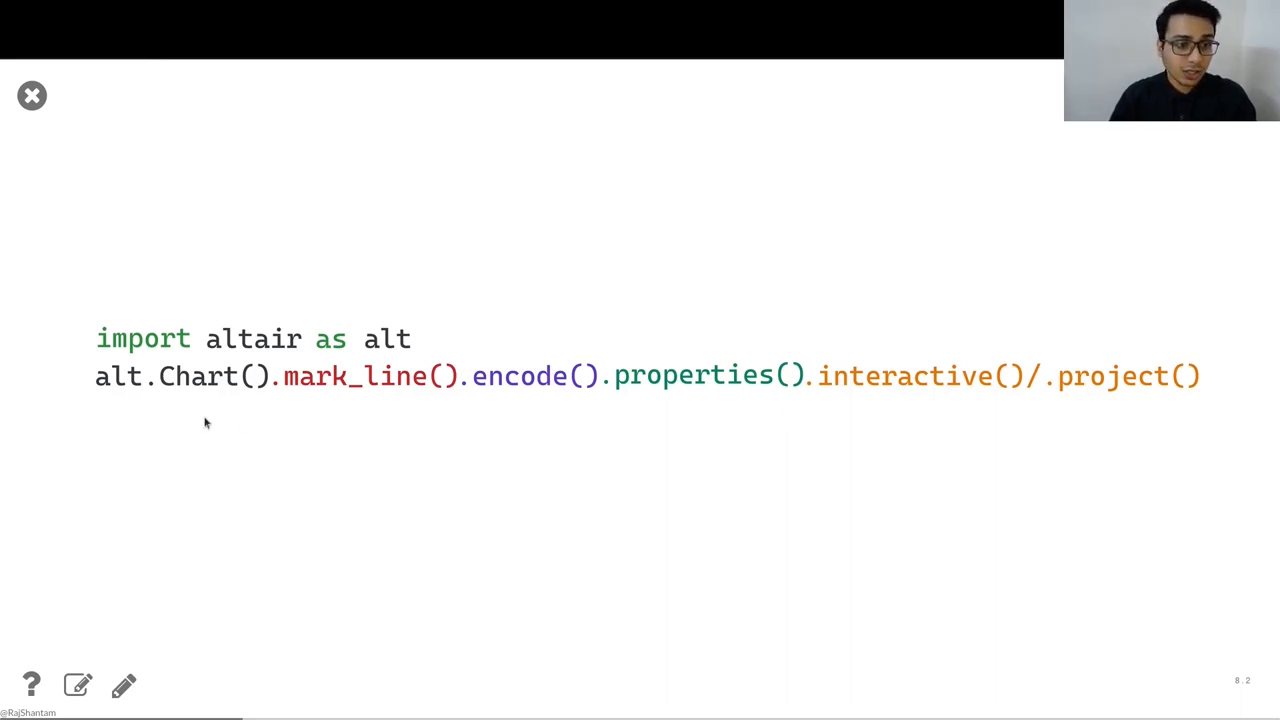
mouse_move(250, 424)
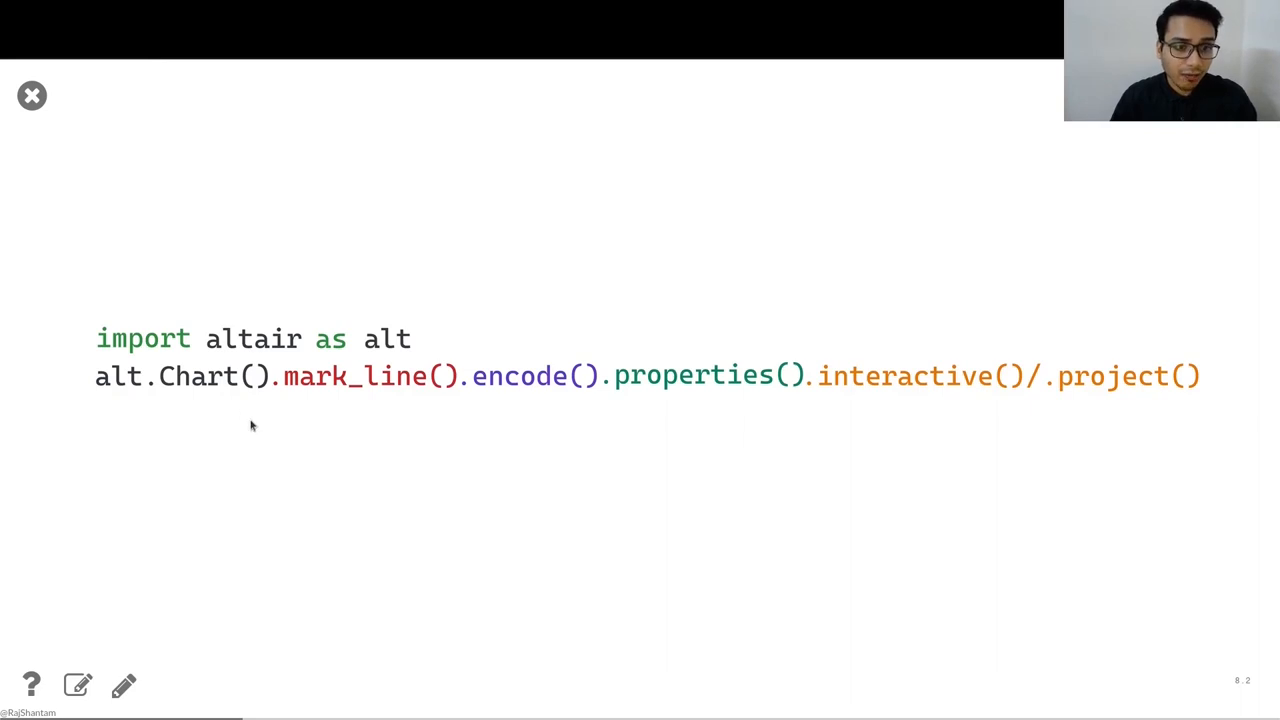
mouse_move(380, 416)
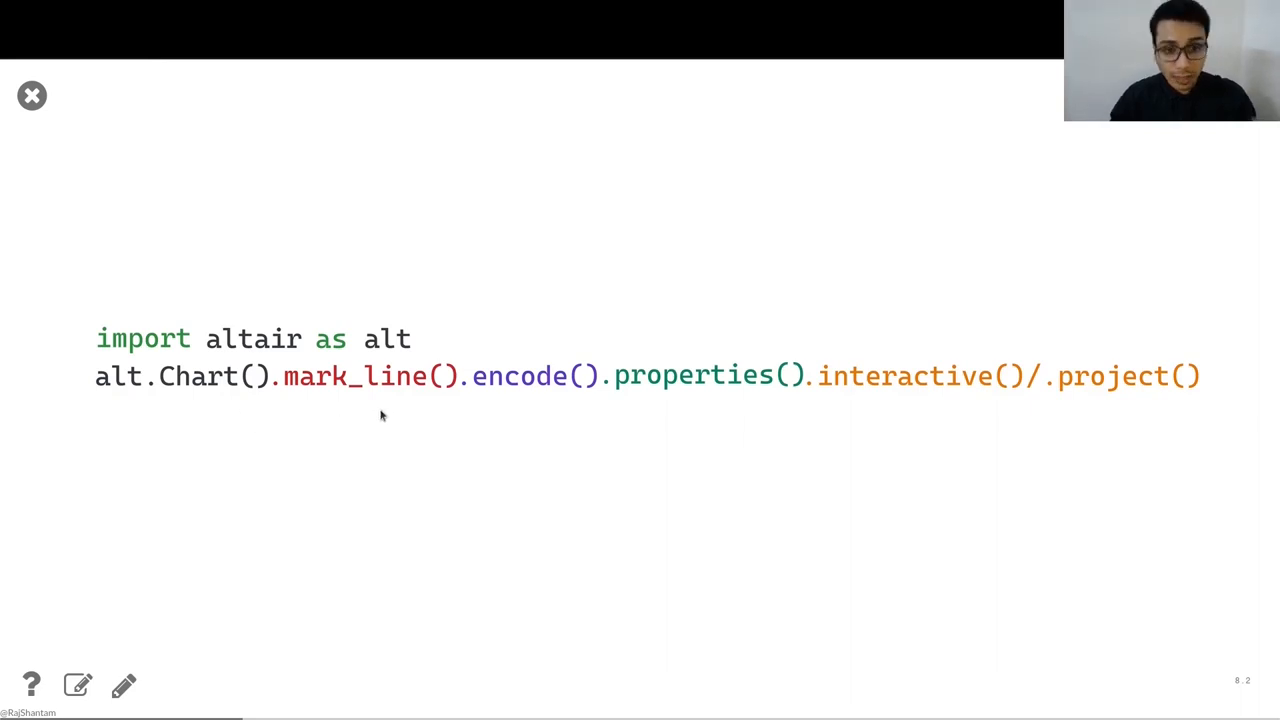
mouse_move(198, 420)
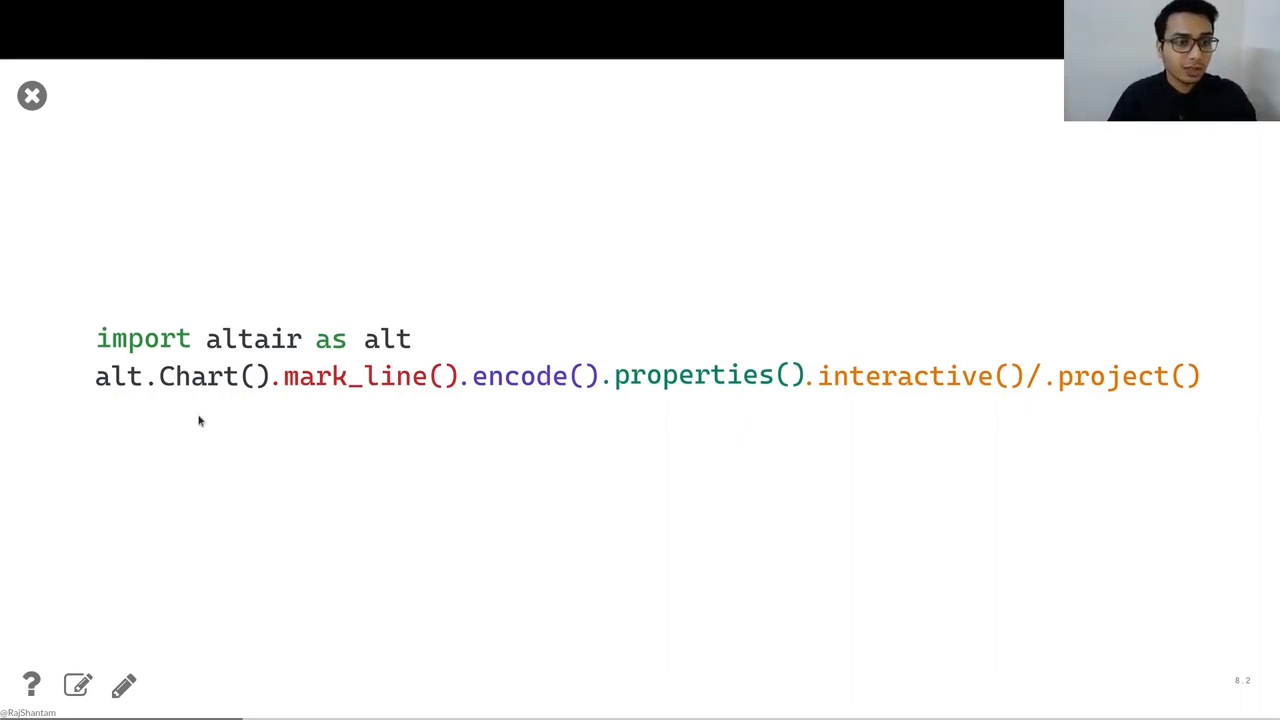
mouse_move(208, 424)
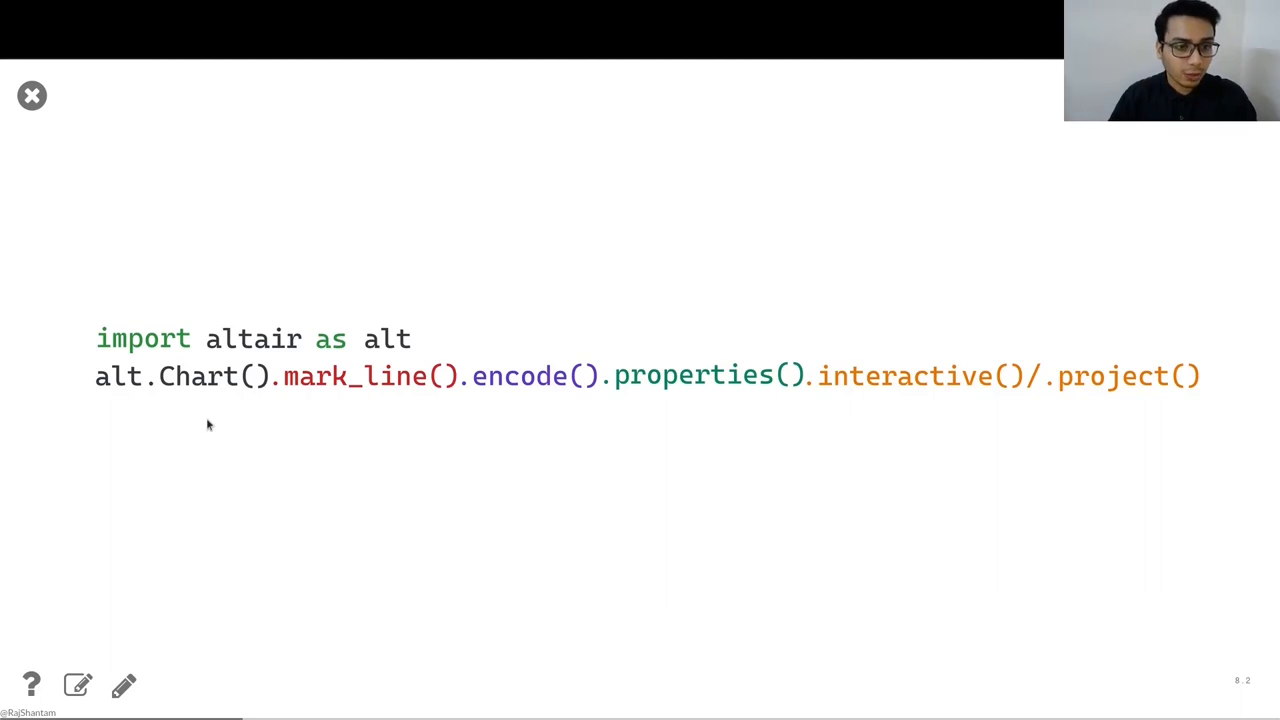
mouse_move(230, 422)
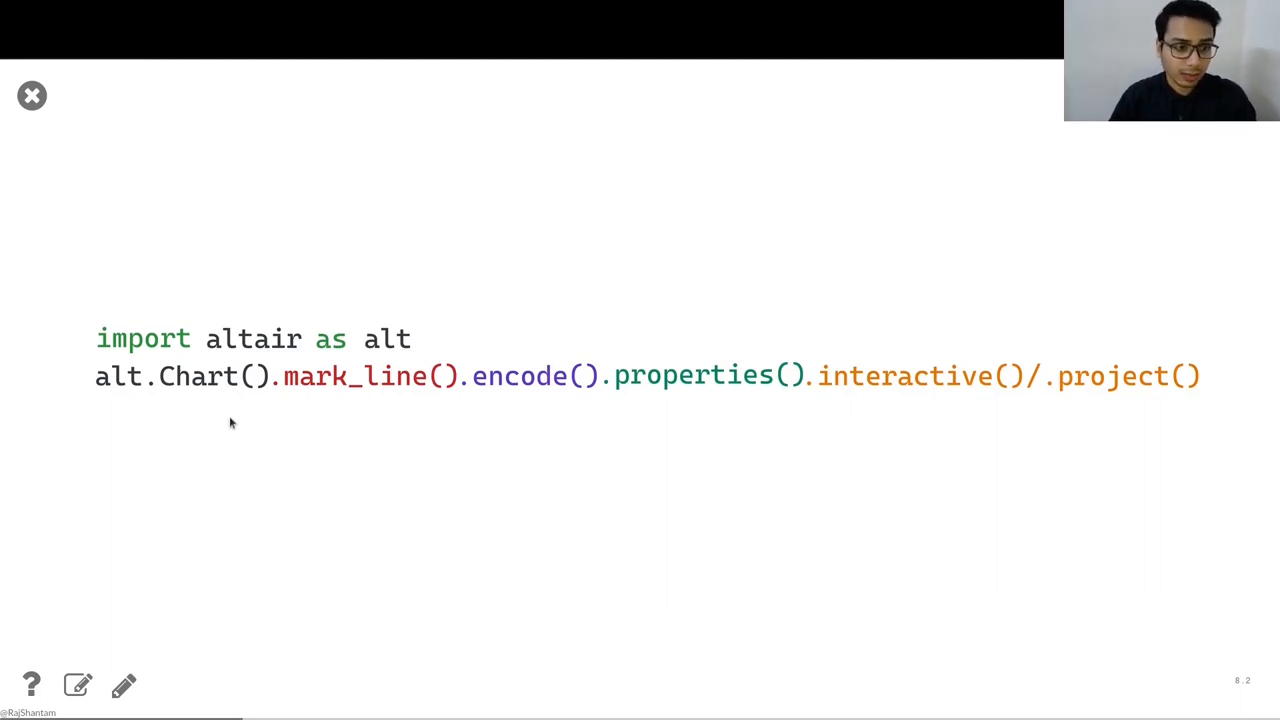
mouse_move(388, 440)
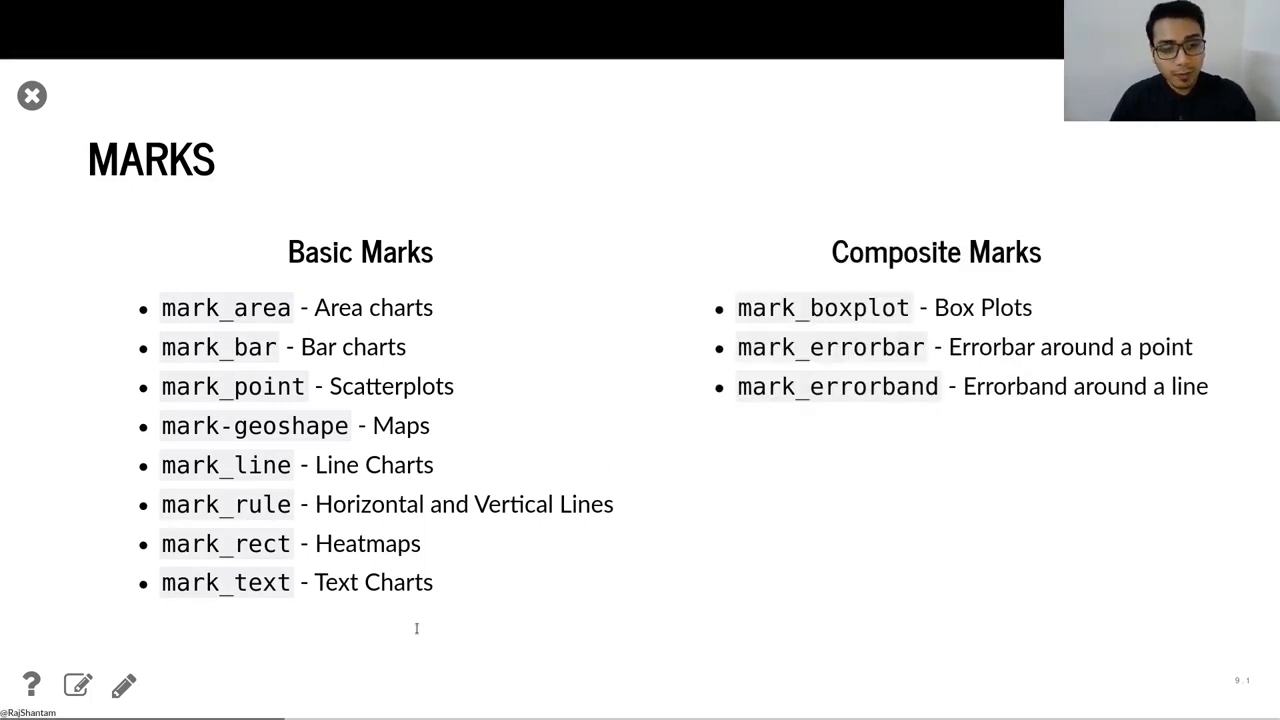
mouse_move(556, 600)
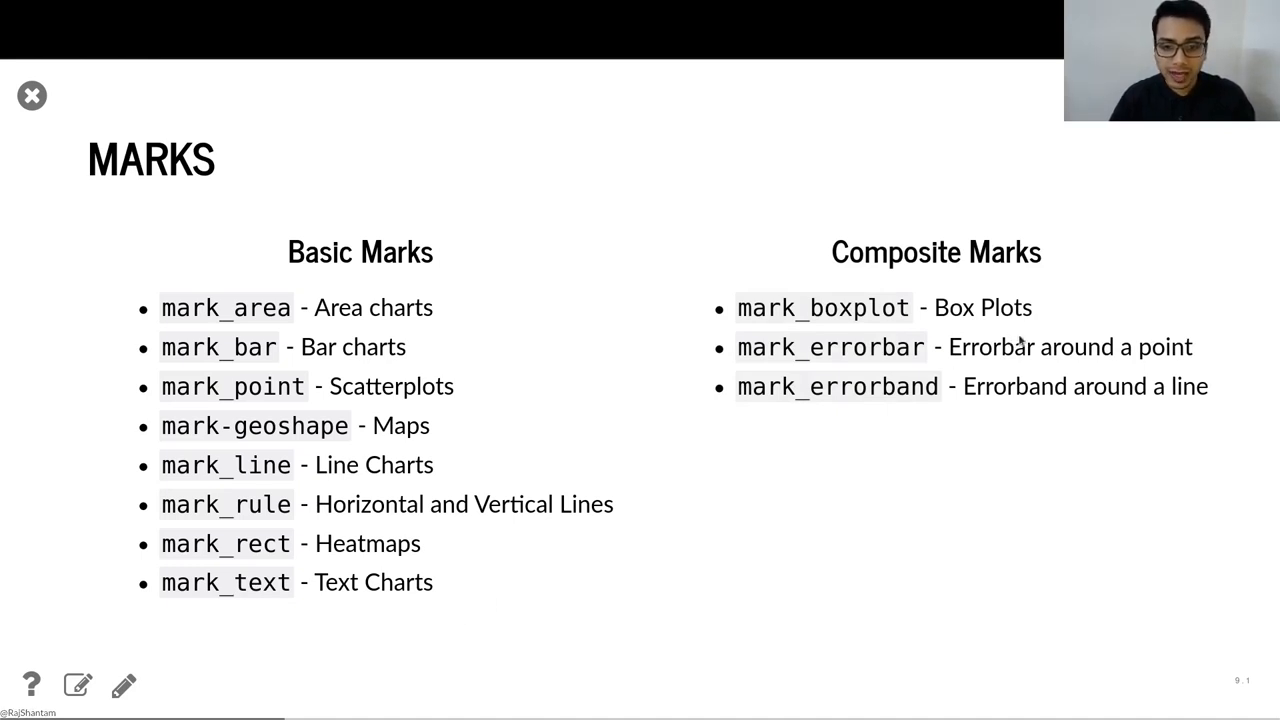
mouse_move(1188, 308)
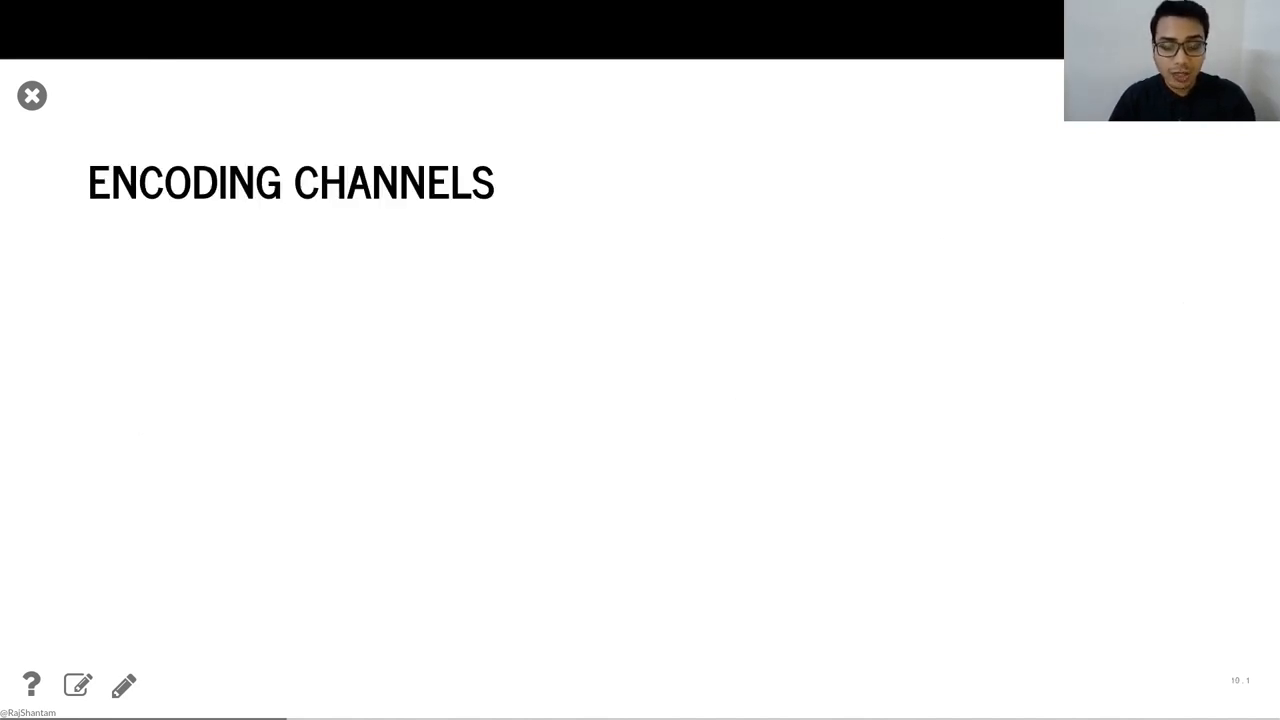
- Reveal the General channel list and the Subplots channels column, row and facet
key(Right)
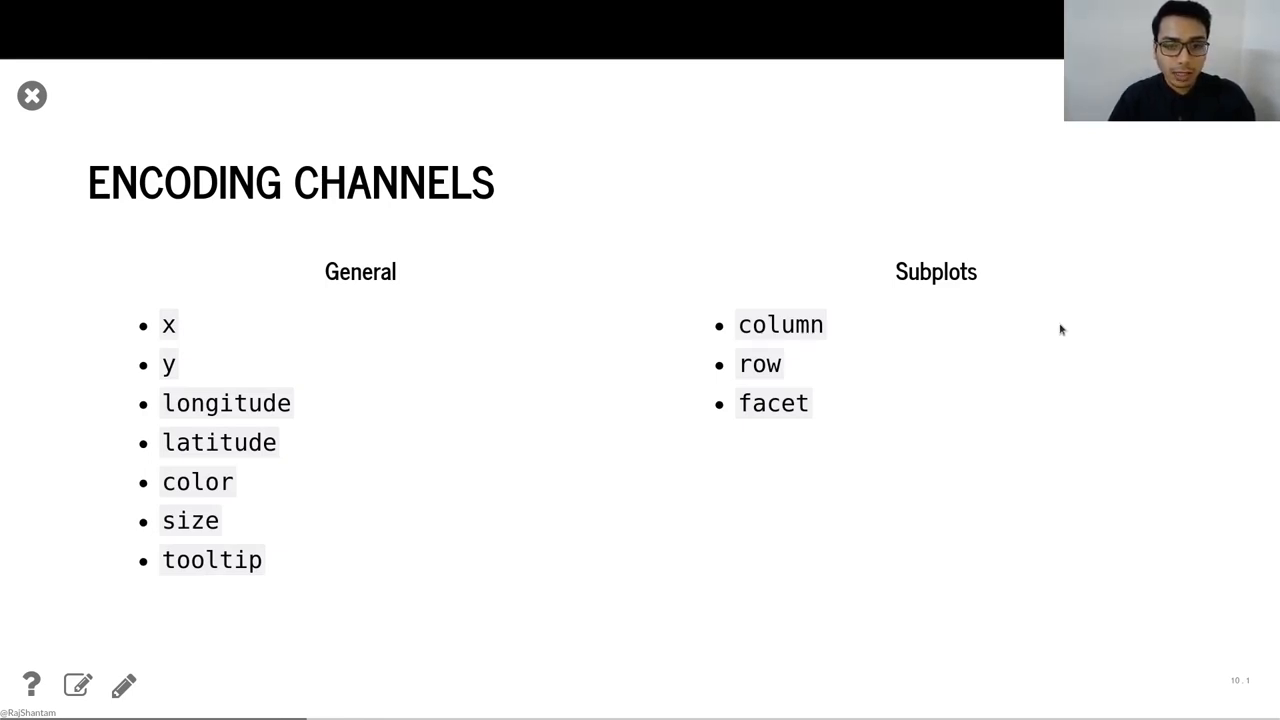
mouse_move(1034, 558)
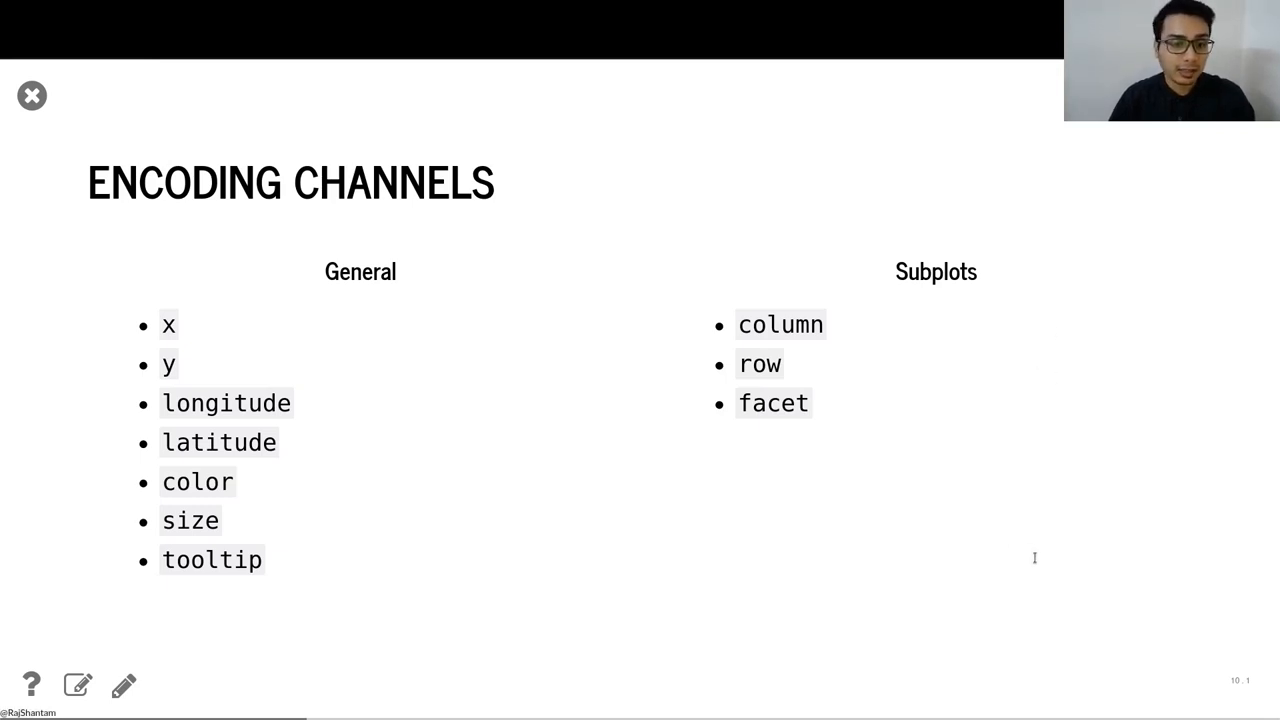
mouse_move(1118, 306)
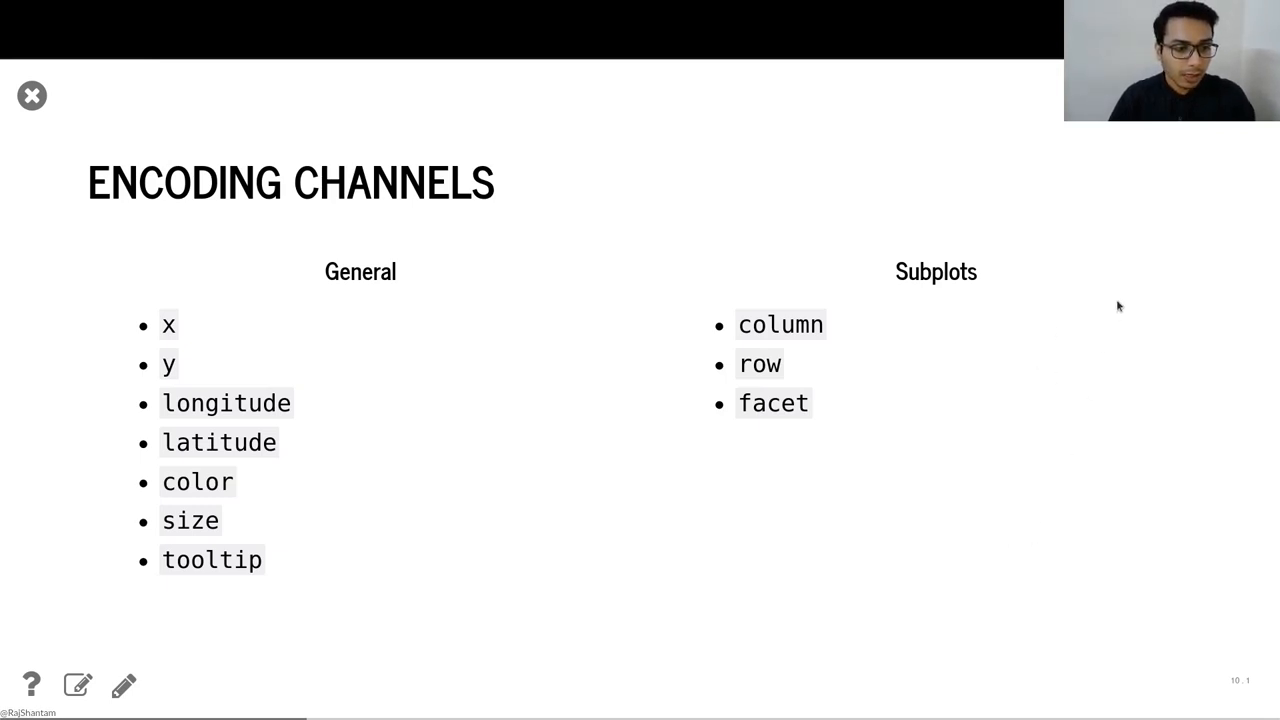
mouse_move(1048, 496)
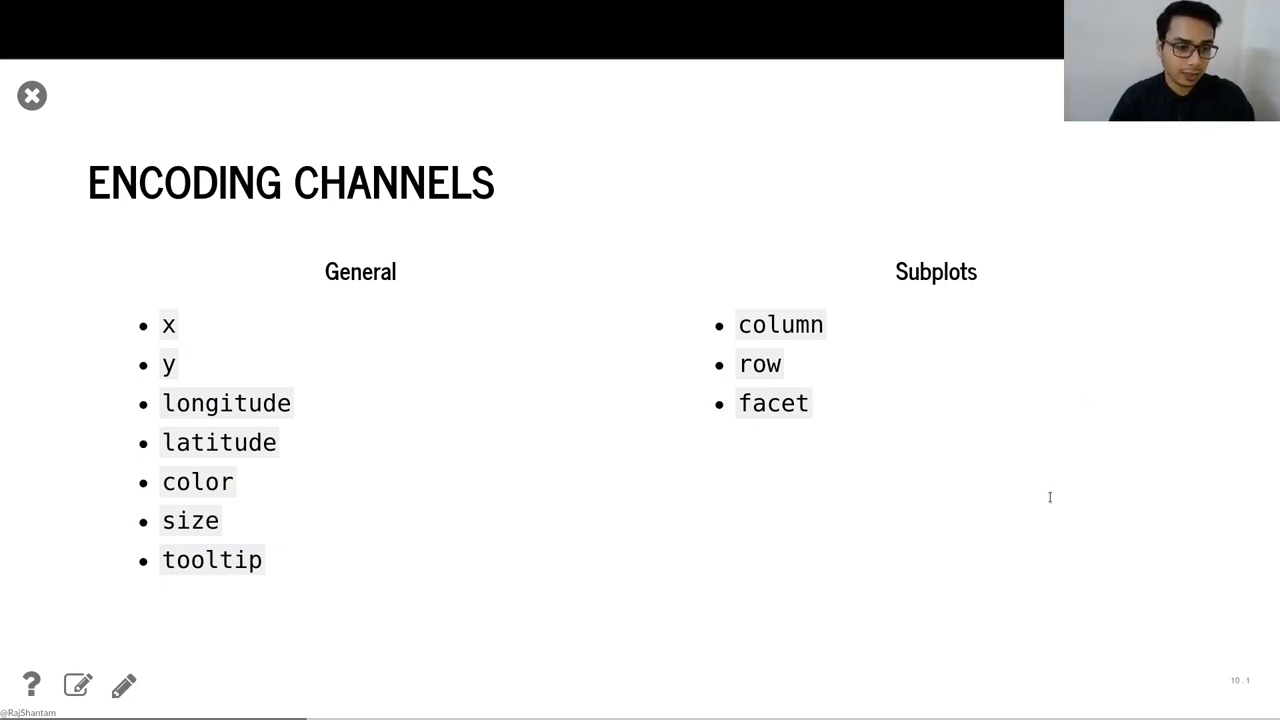
- Show the annotated slide mapping Chart, mark_line, encode and properties to their roles
key(right)
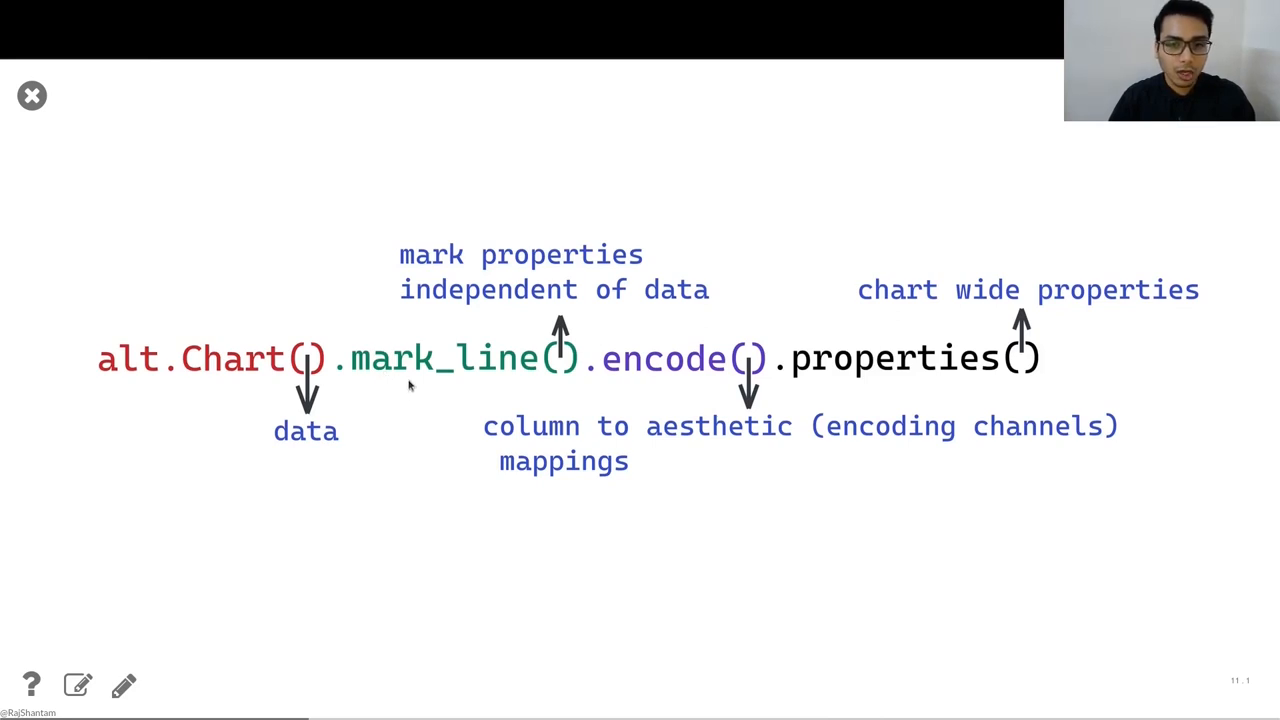
mouse_move(528, 382)
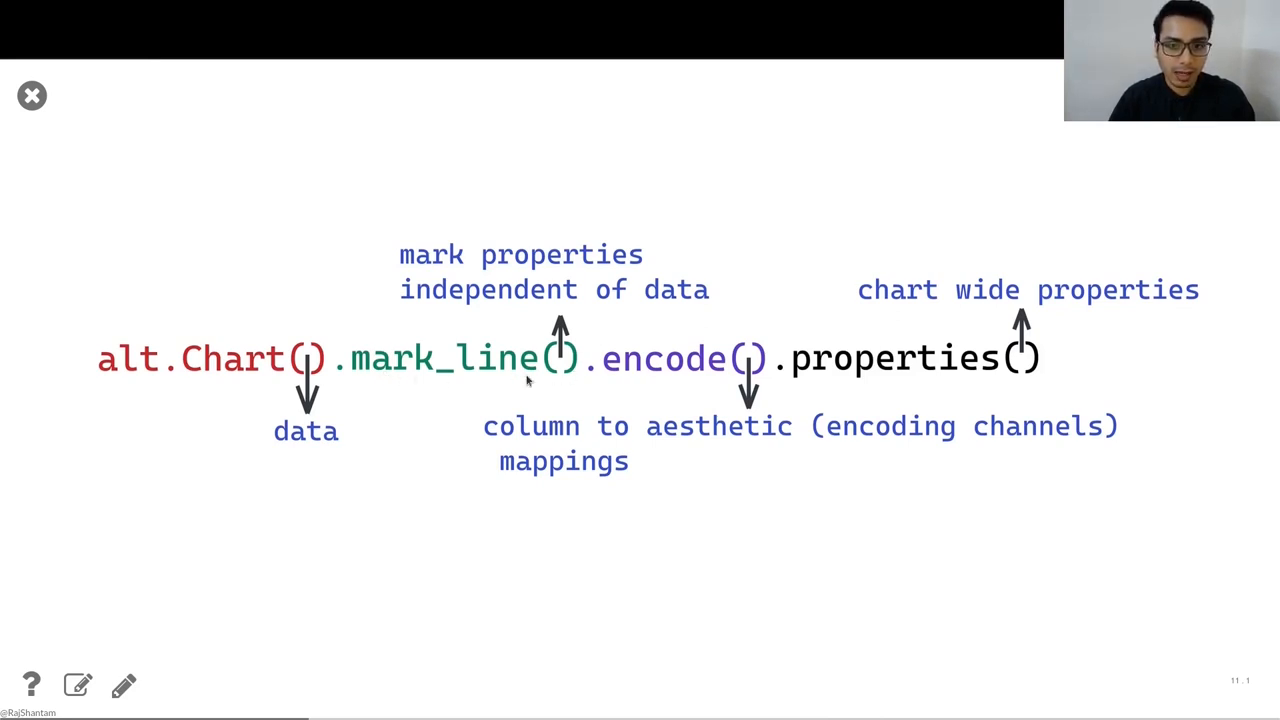
mouse_move(668, 388)
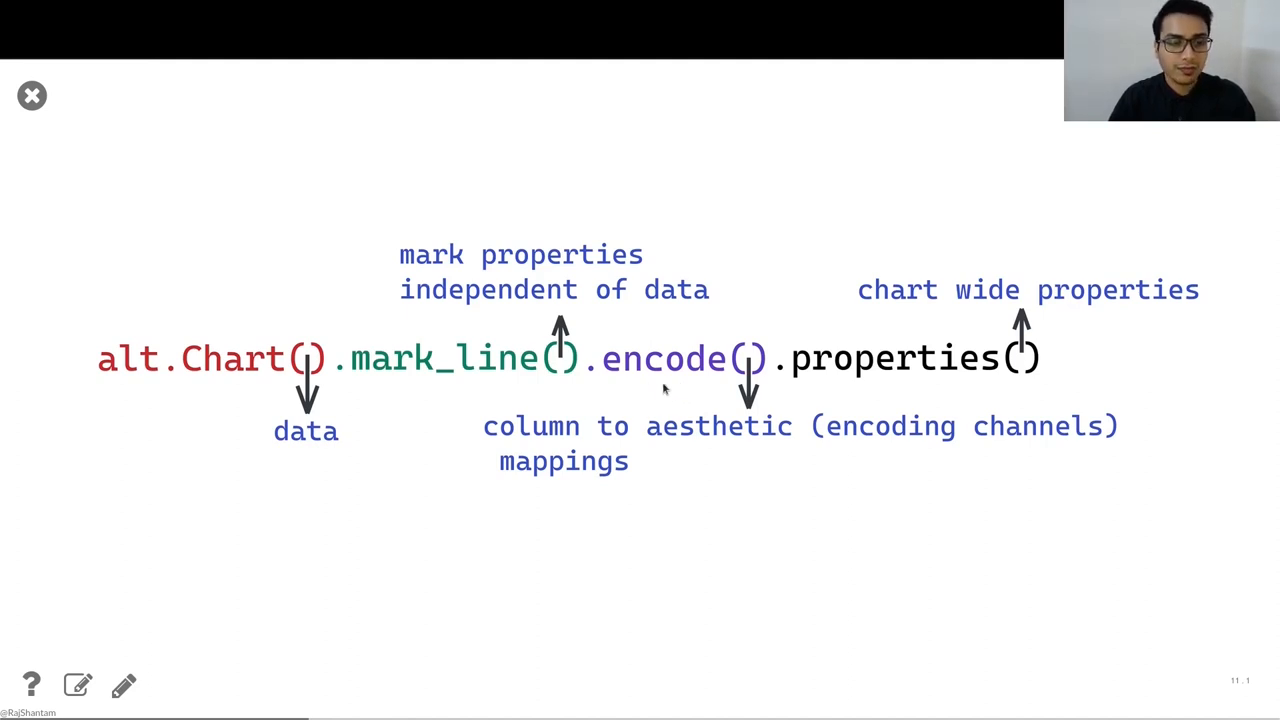
mouse_move(840, 392)
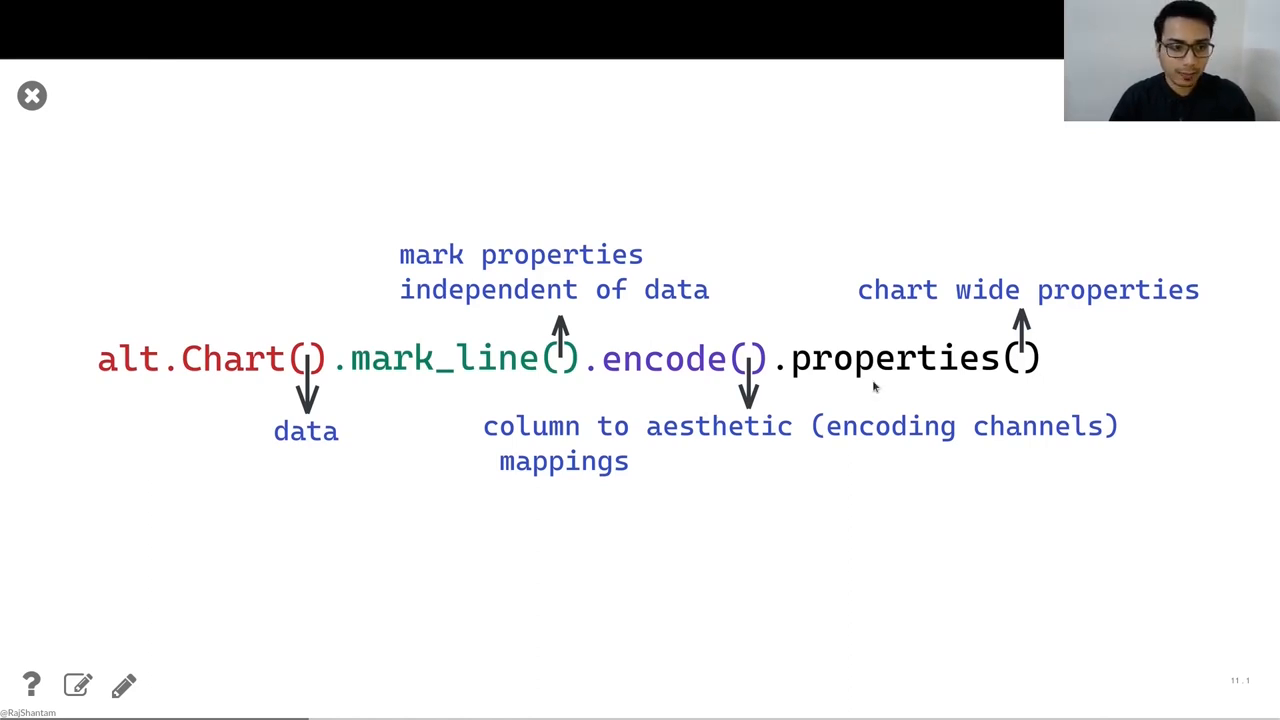
mouse_move(1176, 210)
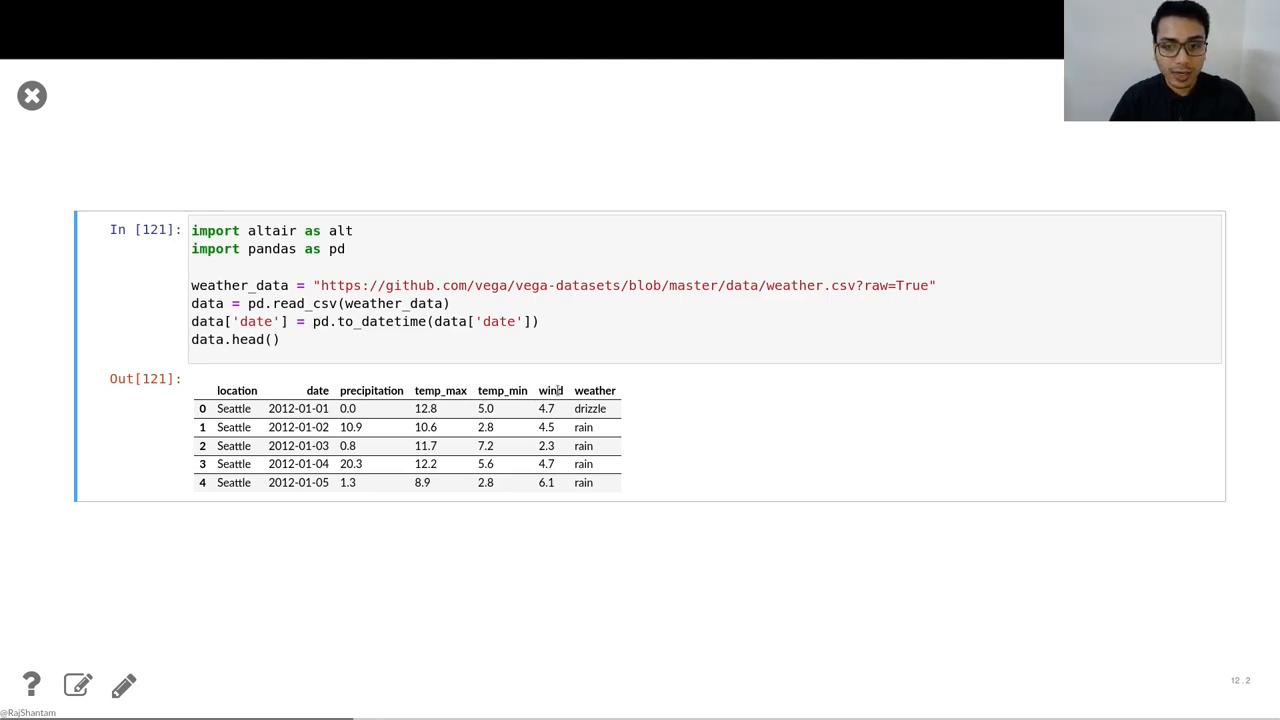
mouse_move(568, 390)
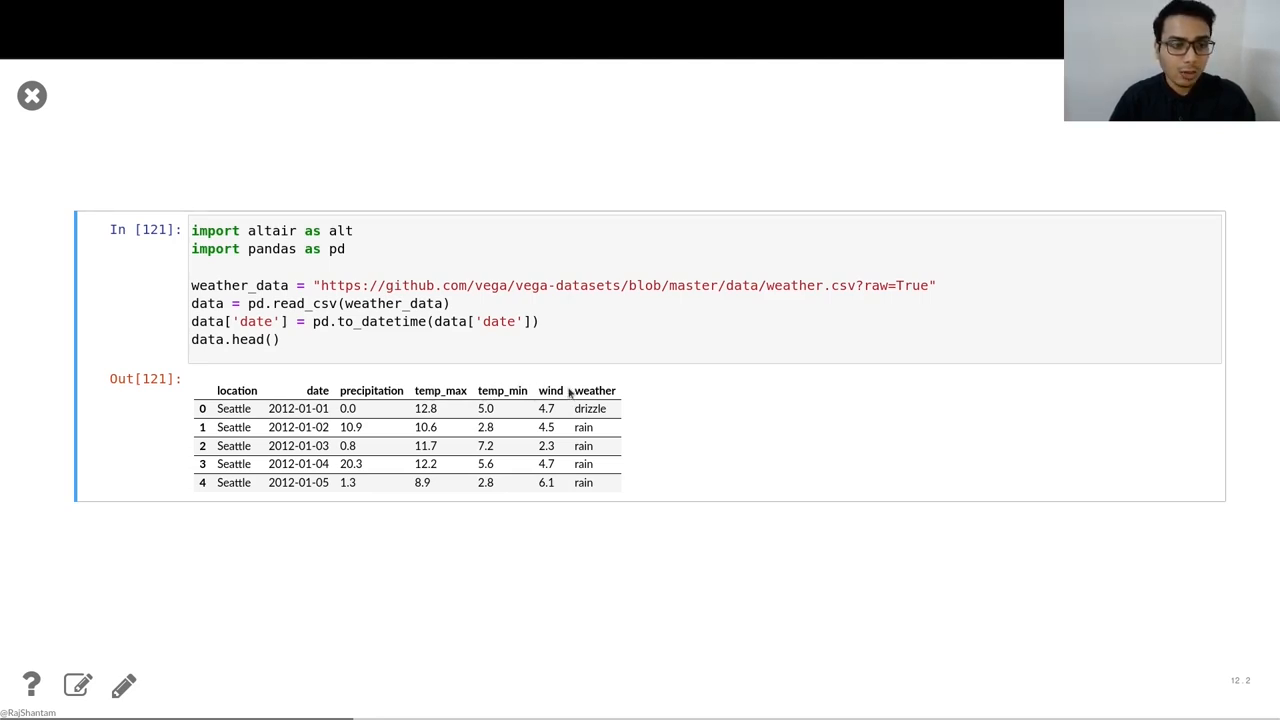
mouse_move(1128, 196)
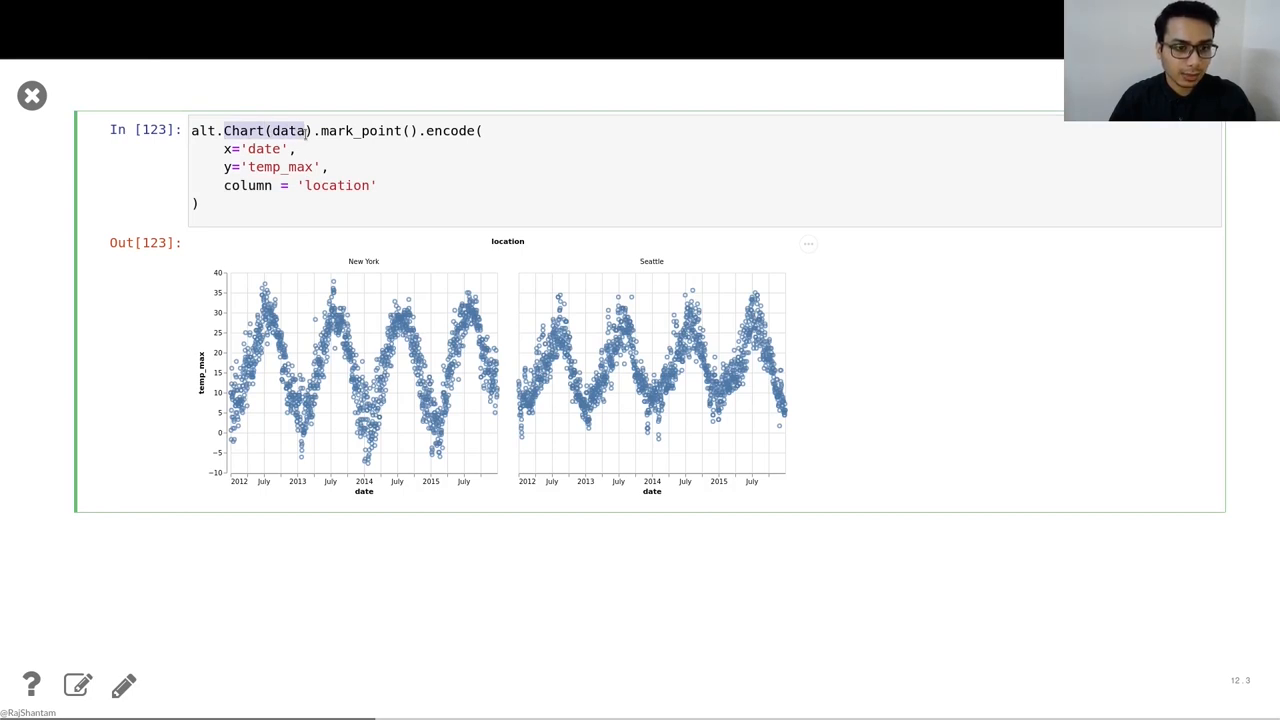
- Show the pandas weather data cell with the faceted temp_max point chart by location
click(360, 130)
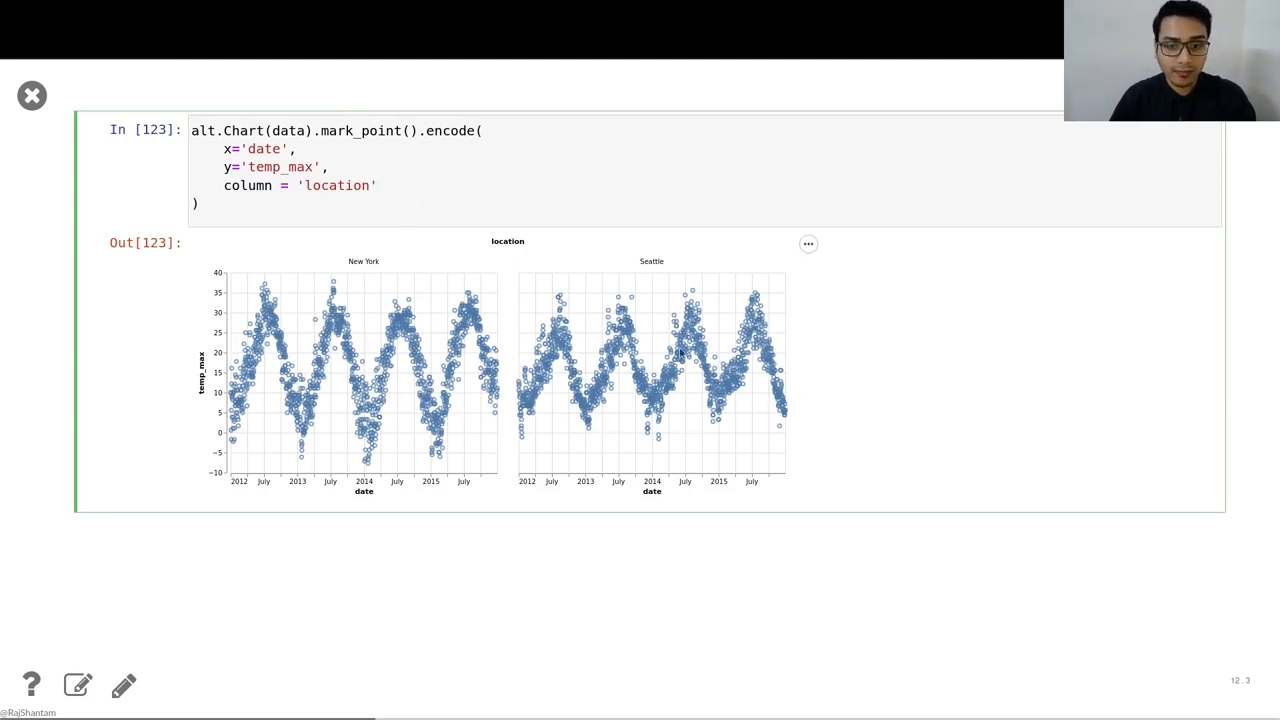
mouse_move(590, 368)
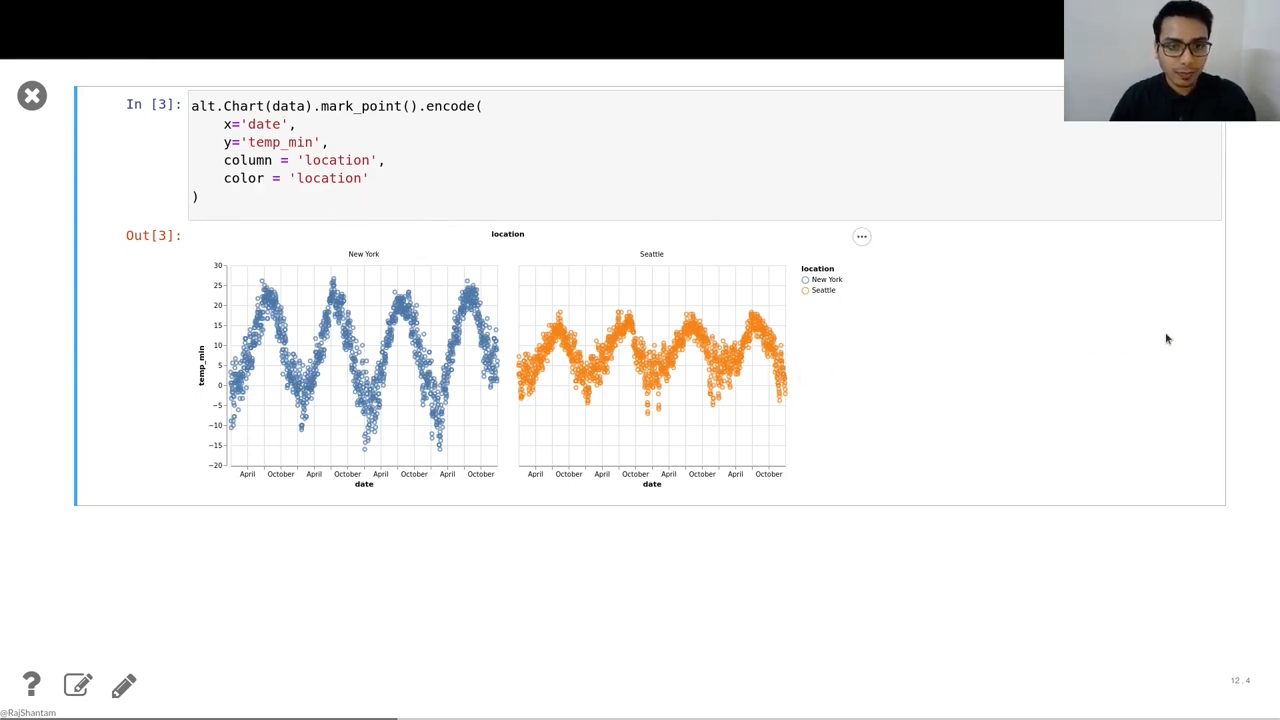
mouse_move(1244, 316)
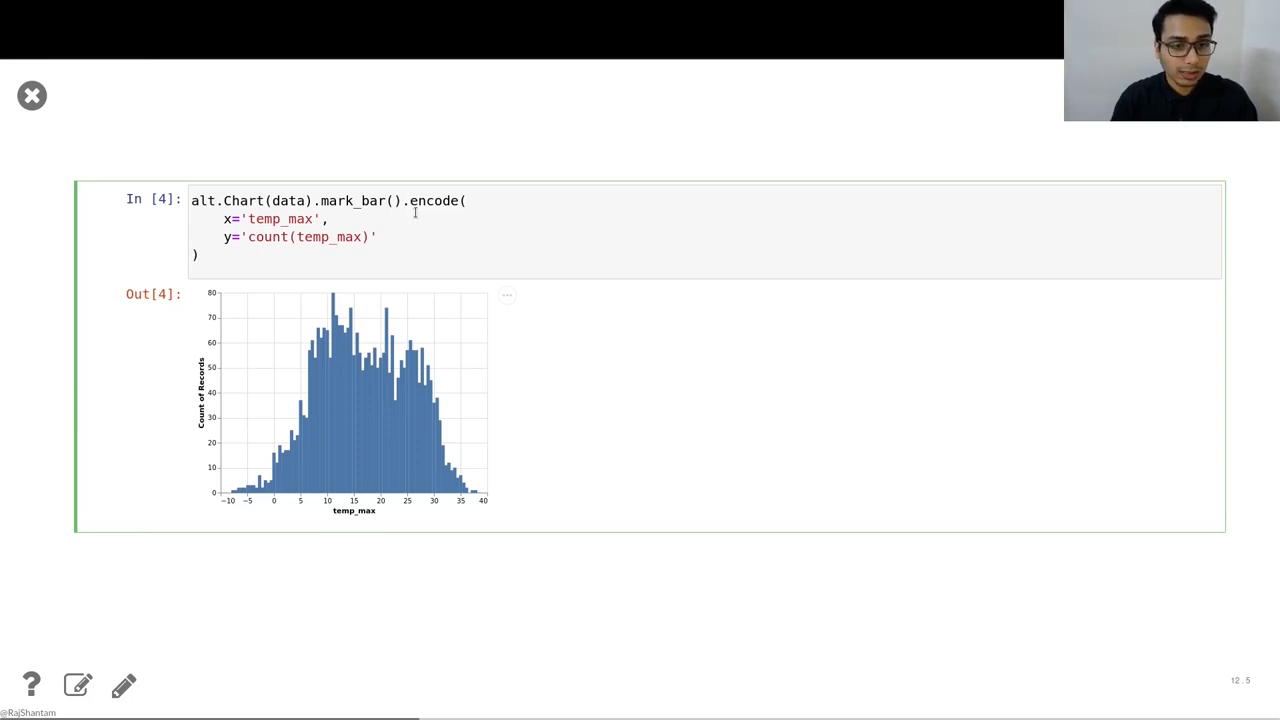
mouse_move(428, 234)
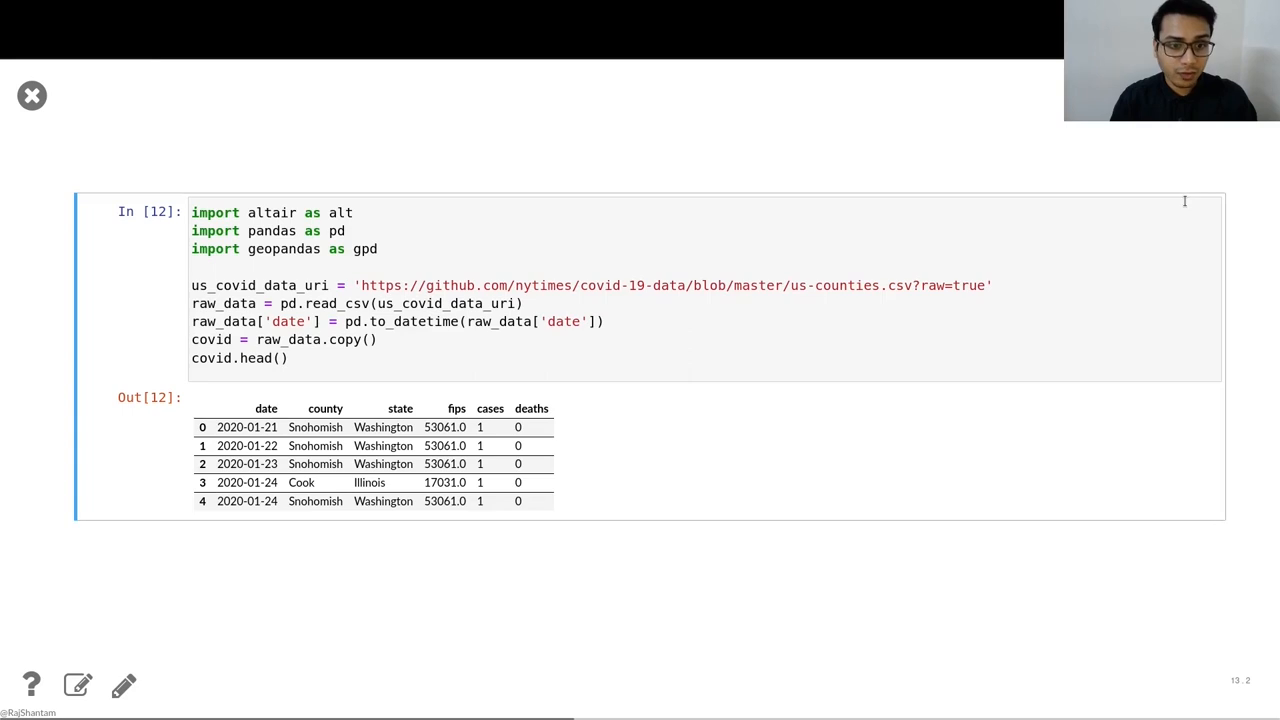
mouse_move(732, 268)
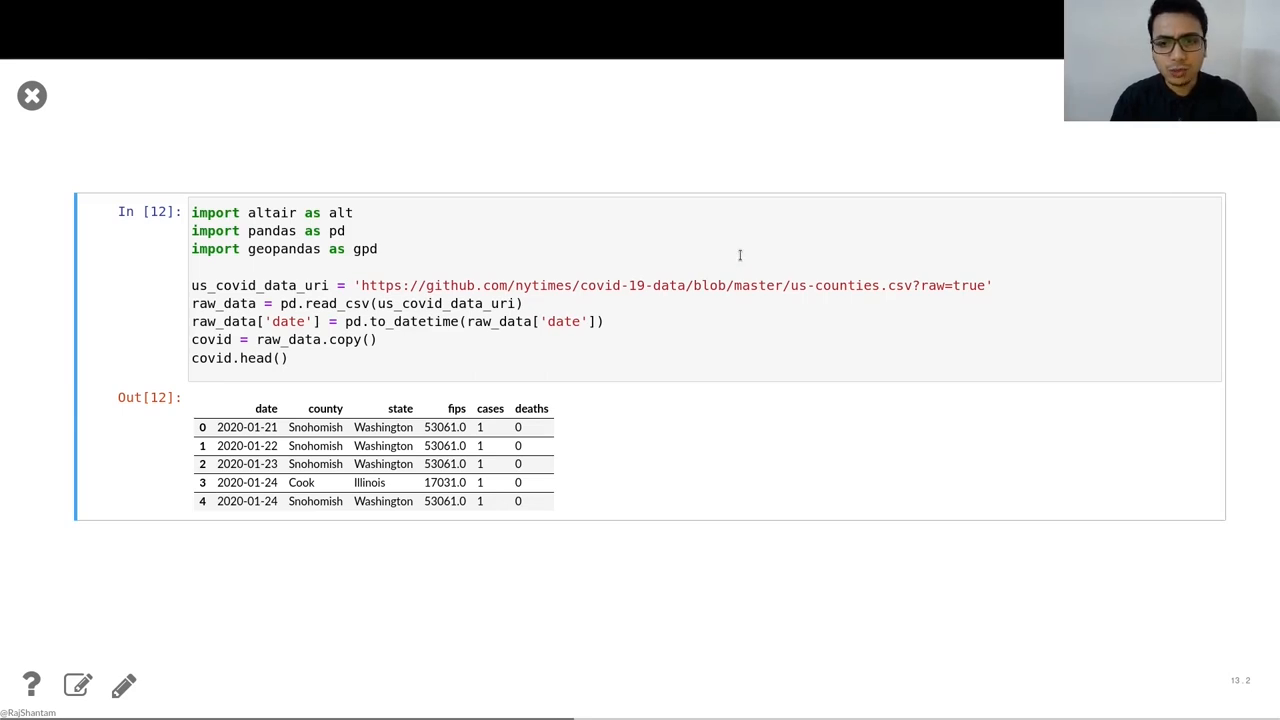
mouse_move(768, 264)
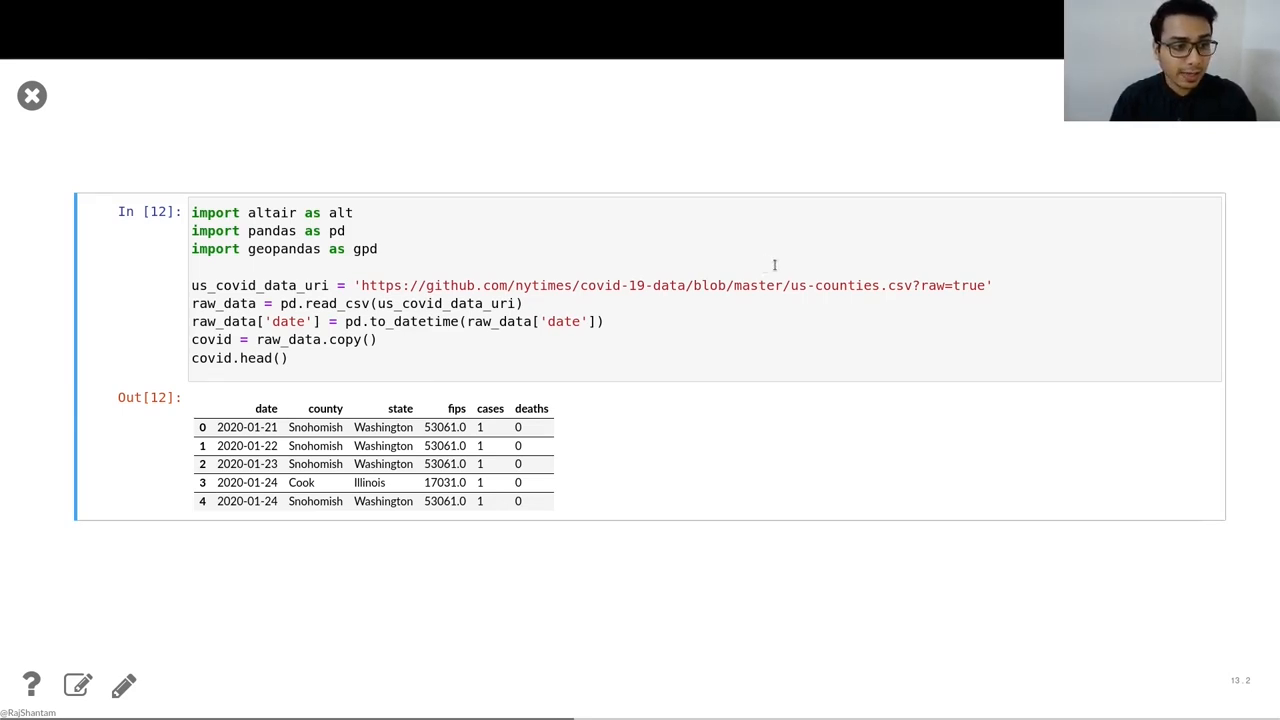
mouse_move(1100, 160)
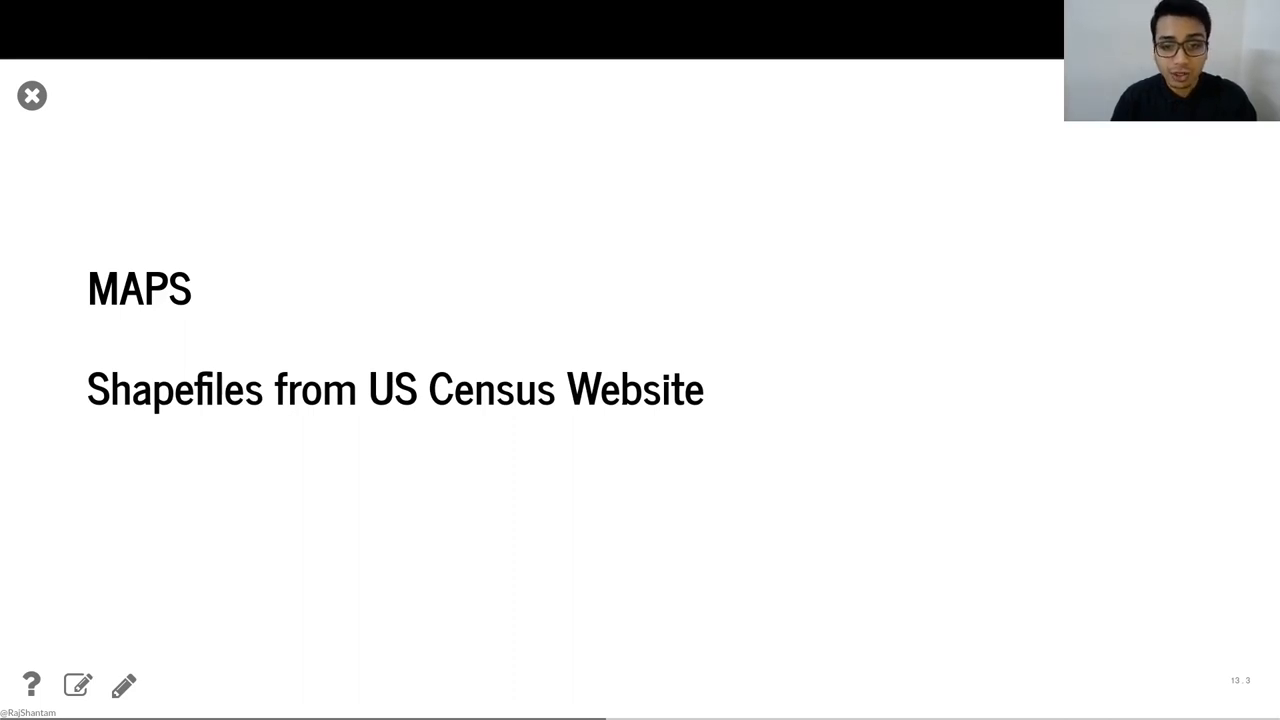
mouse_move(1178, 136)
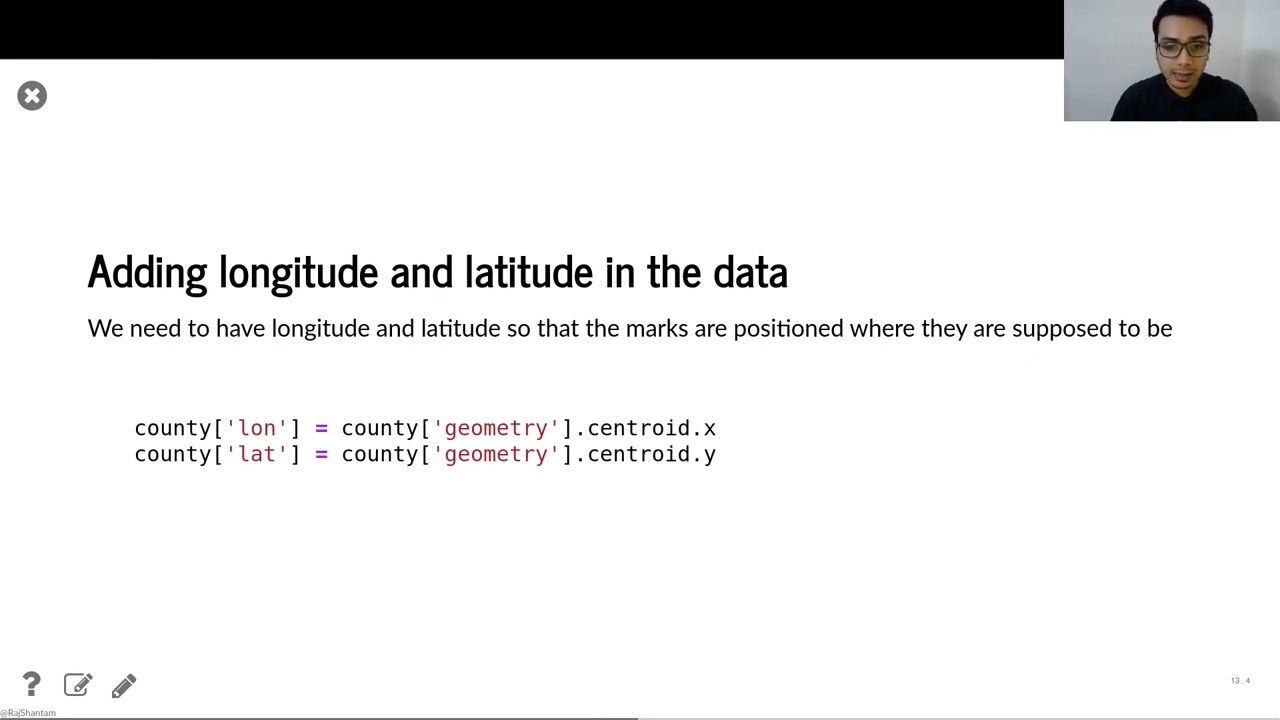
- Advance to the county GeoDataFrame summary slide with info and head output
key(Right)
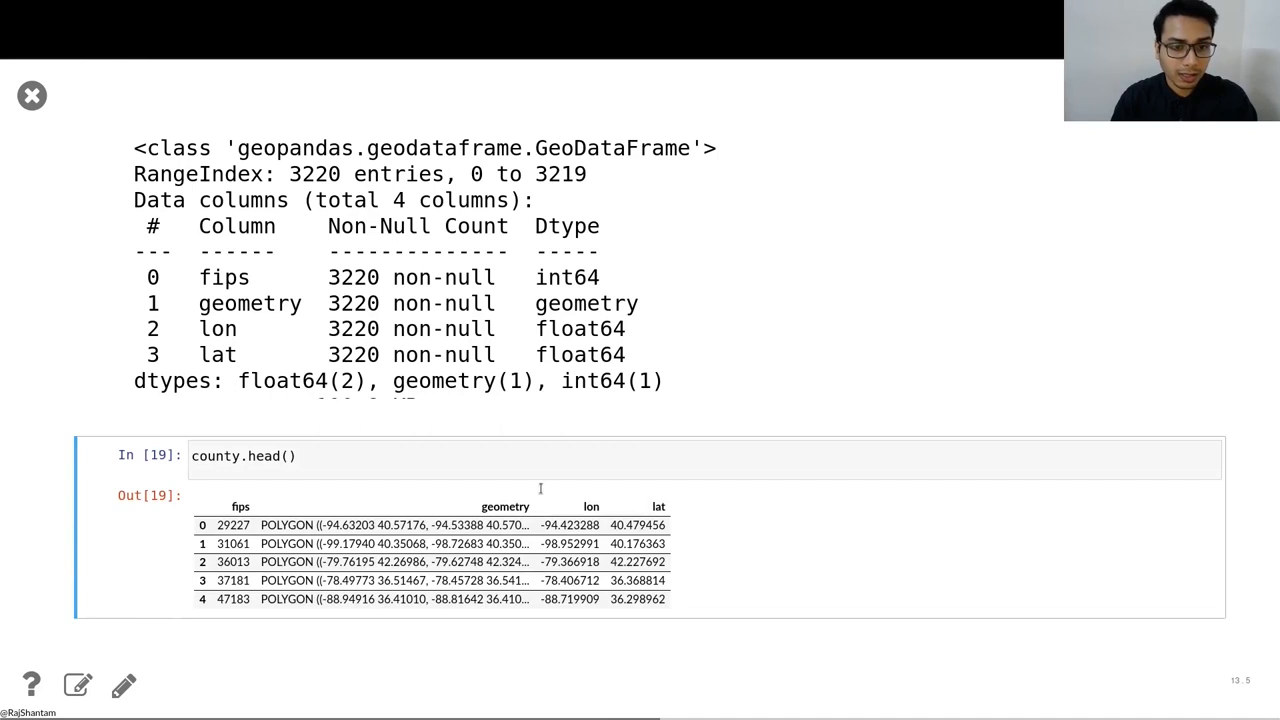
mouse_move(1120, 244)
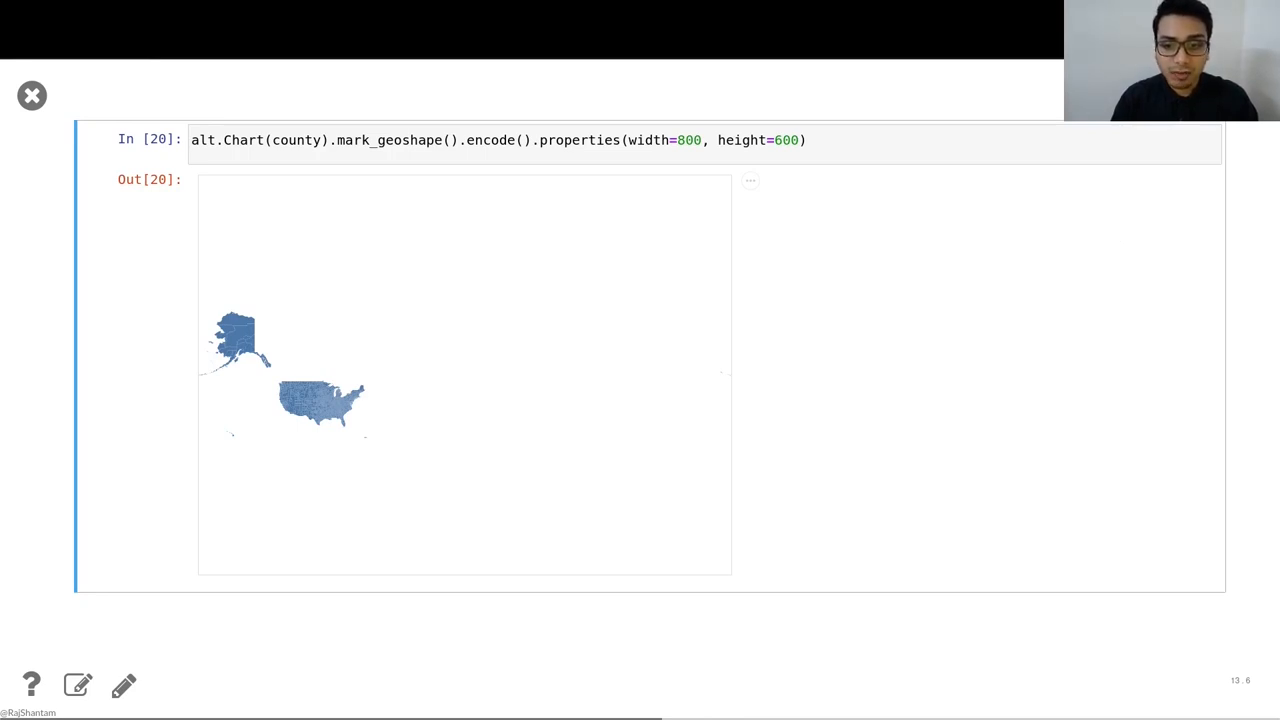
mouse_move(1116, 236)
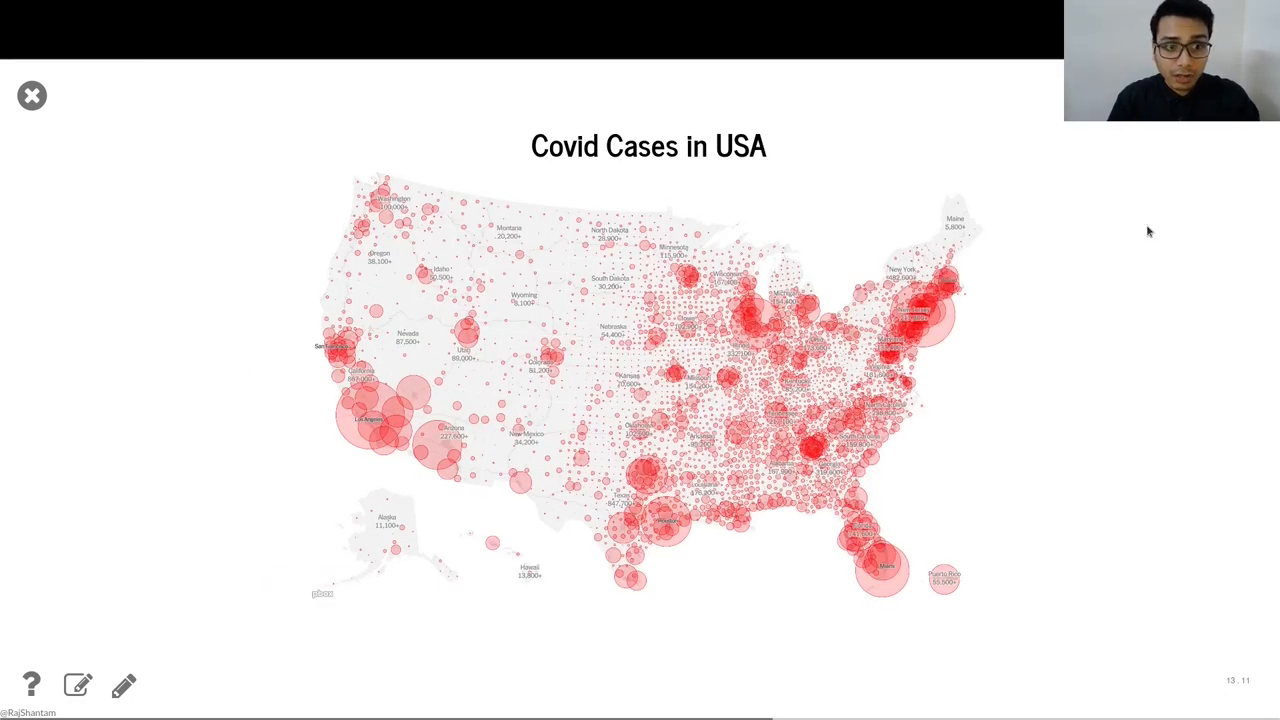
mouse_move(1160, 236)
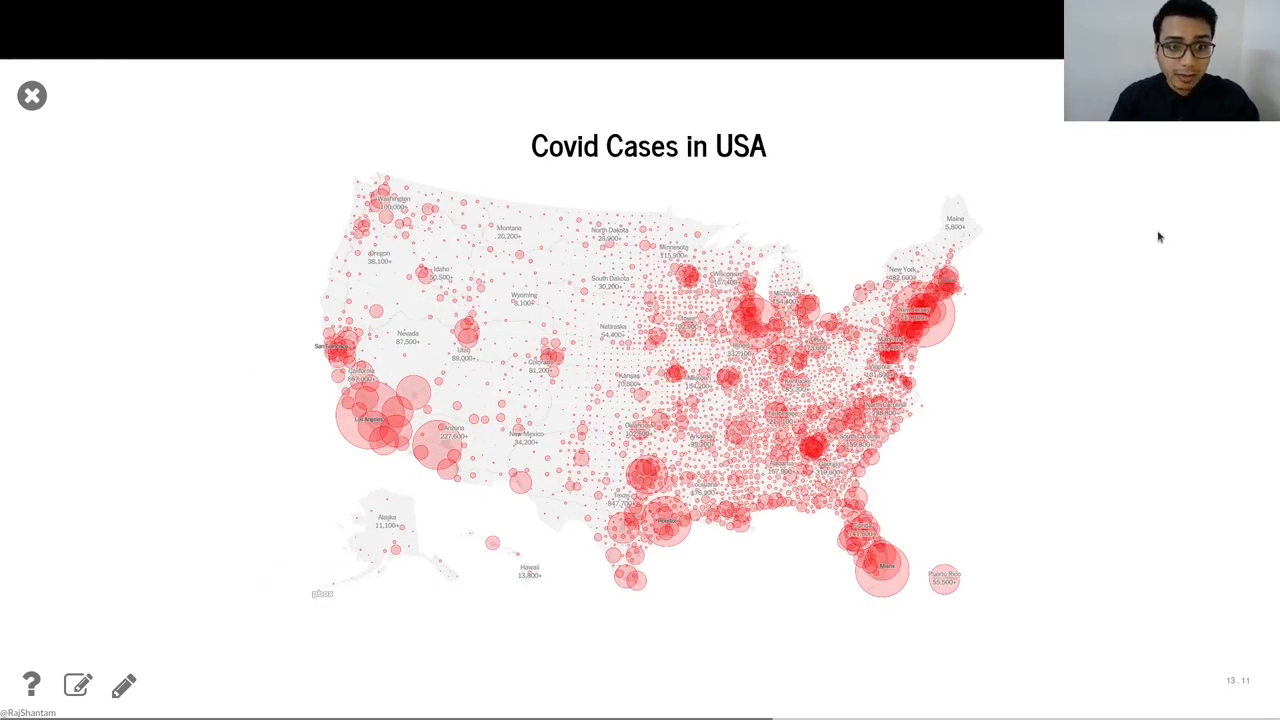
- Show the code building red semi-transparent circles sized by cases with albersUsa projection
key(right)
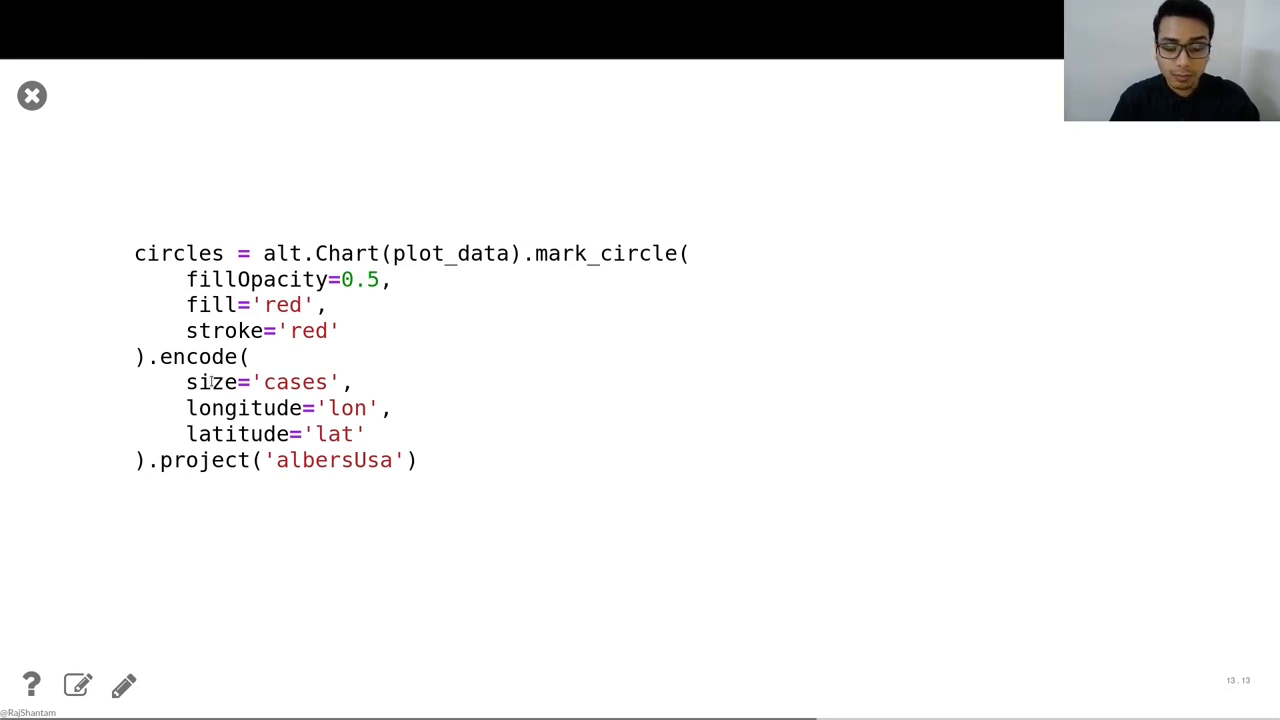
mouse_move(1016, 284)
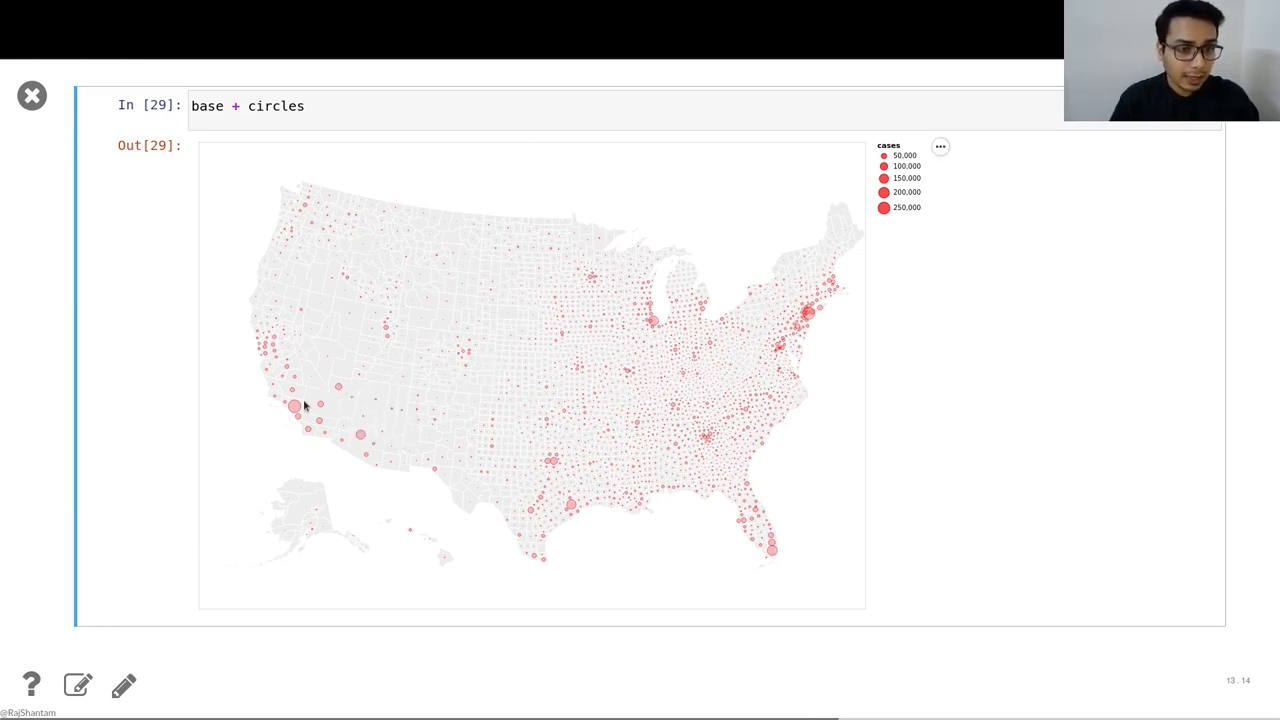
mouse_move(658, 324)
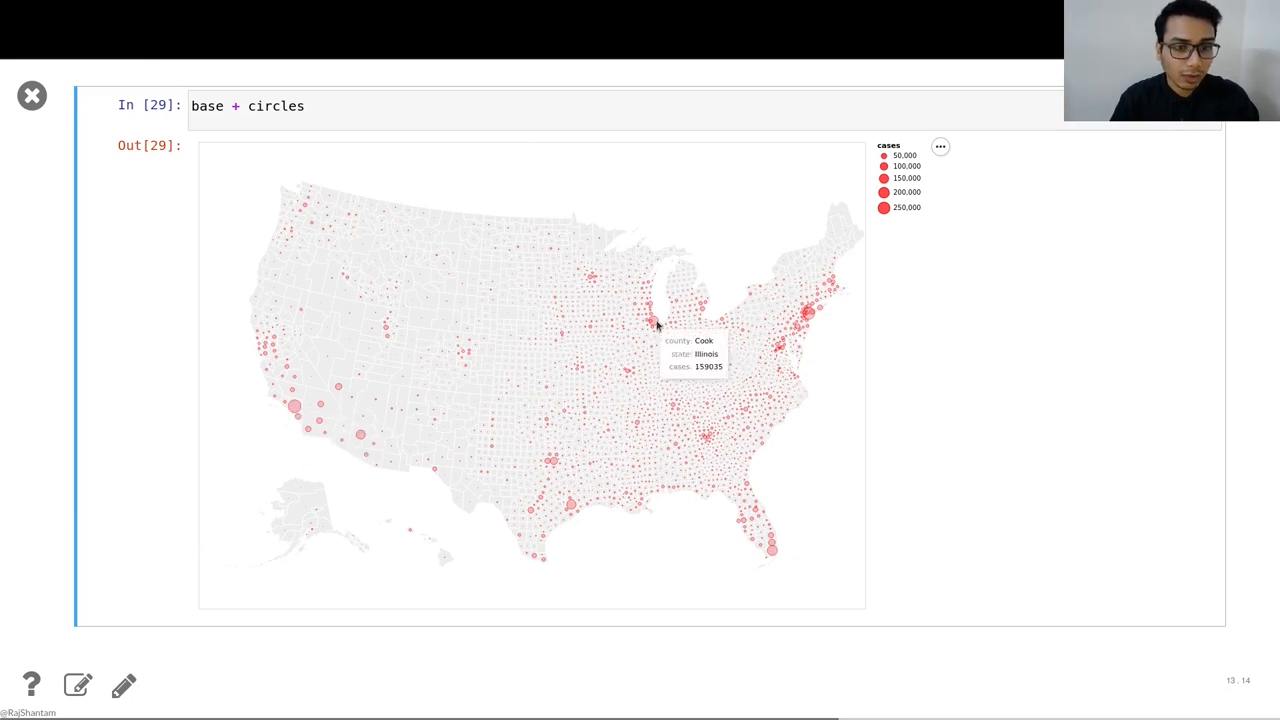
mouse_move(808, 318)
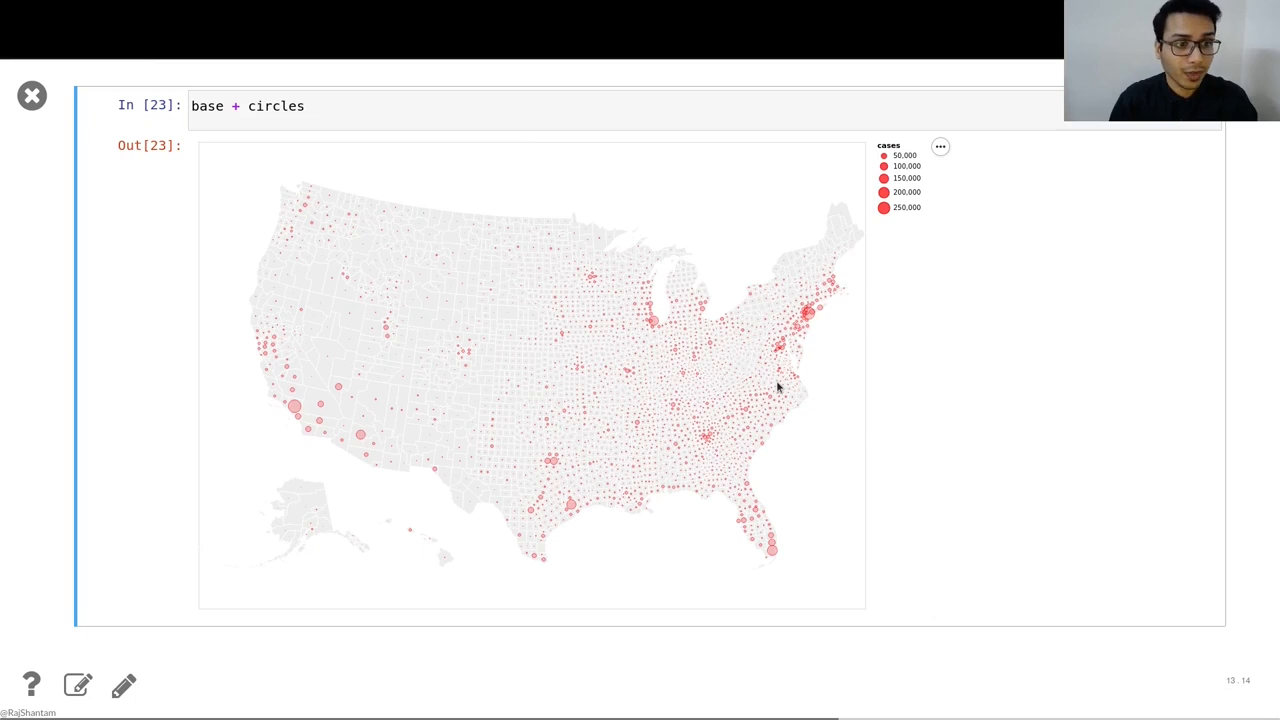
mouse_move(948, 370)
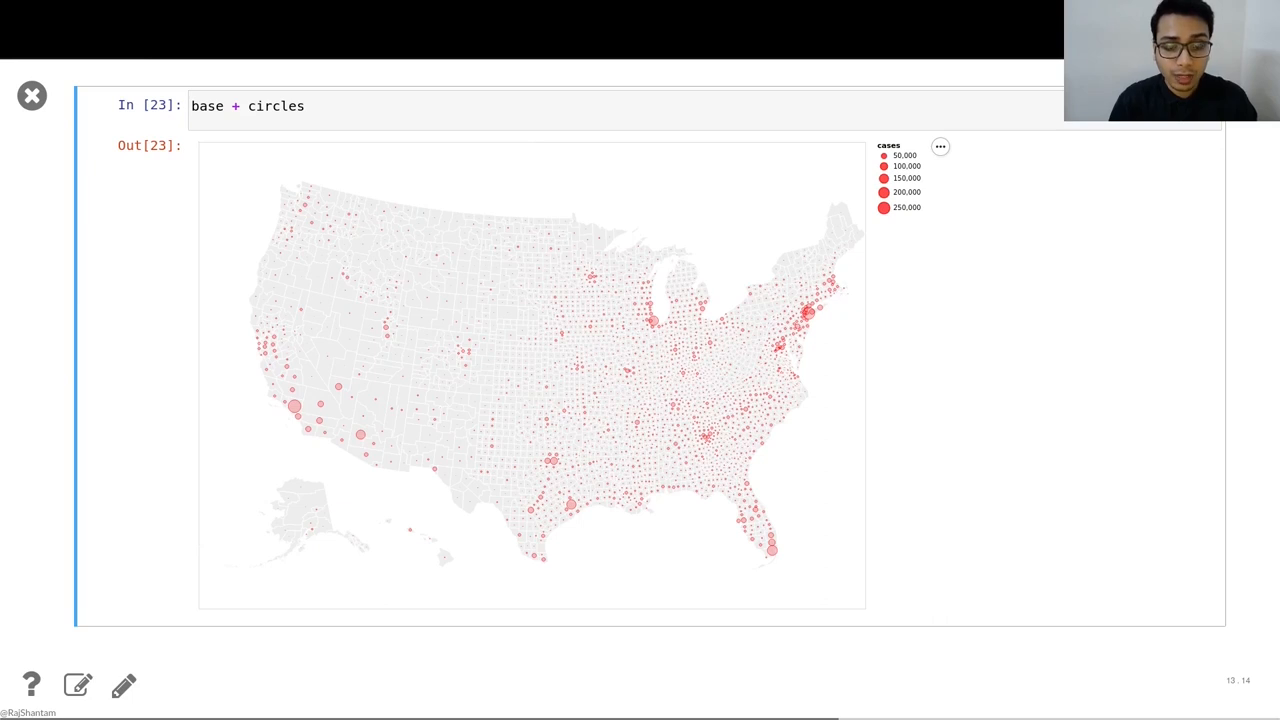
- Show the base county map with the red case circles rescaled to much larger bubbles
key(right)
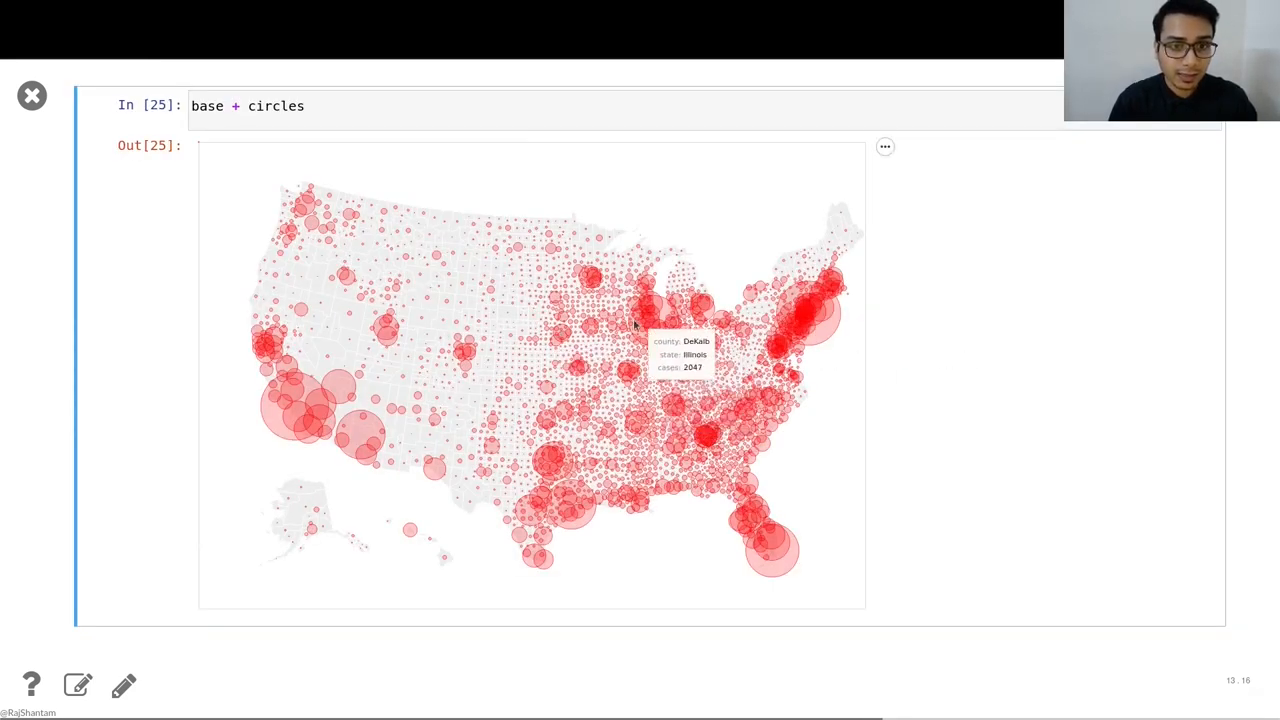
mouse_move(1148, 336)
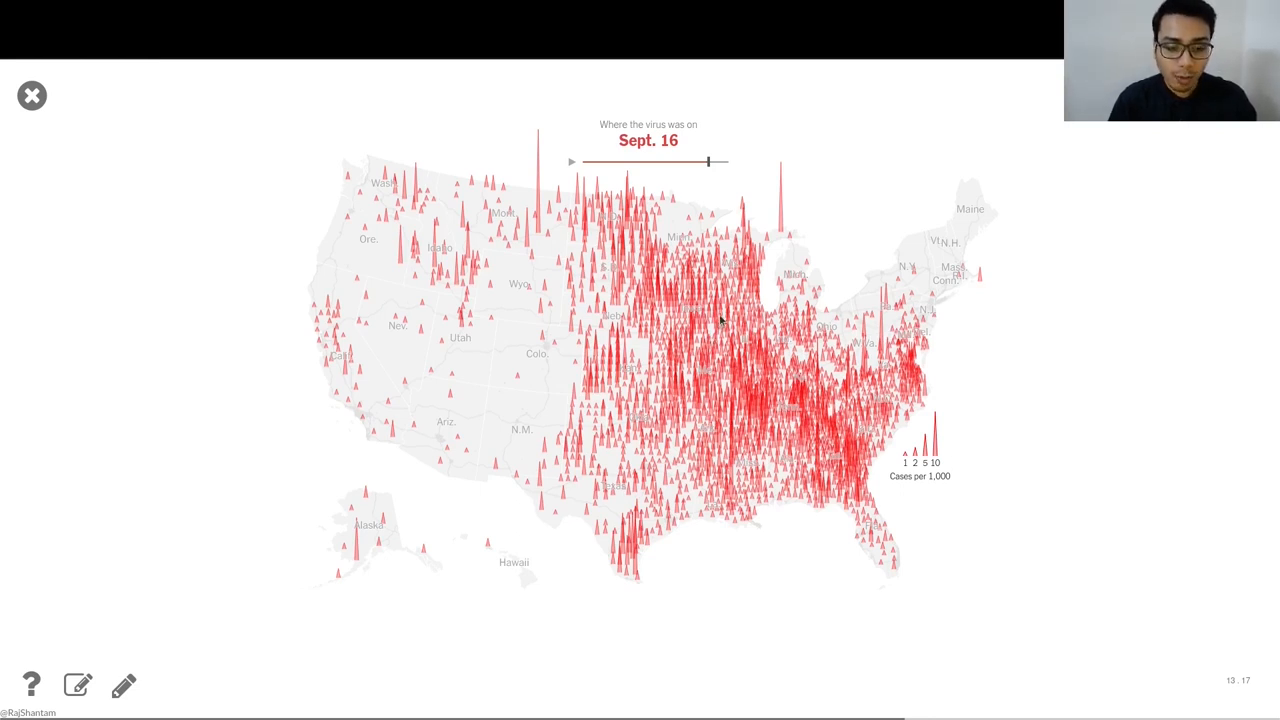
mouse_move(840, 304)
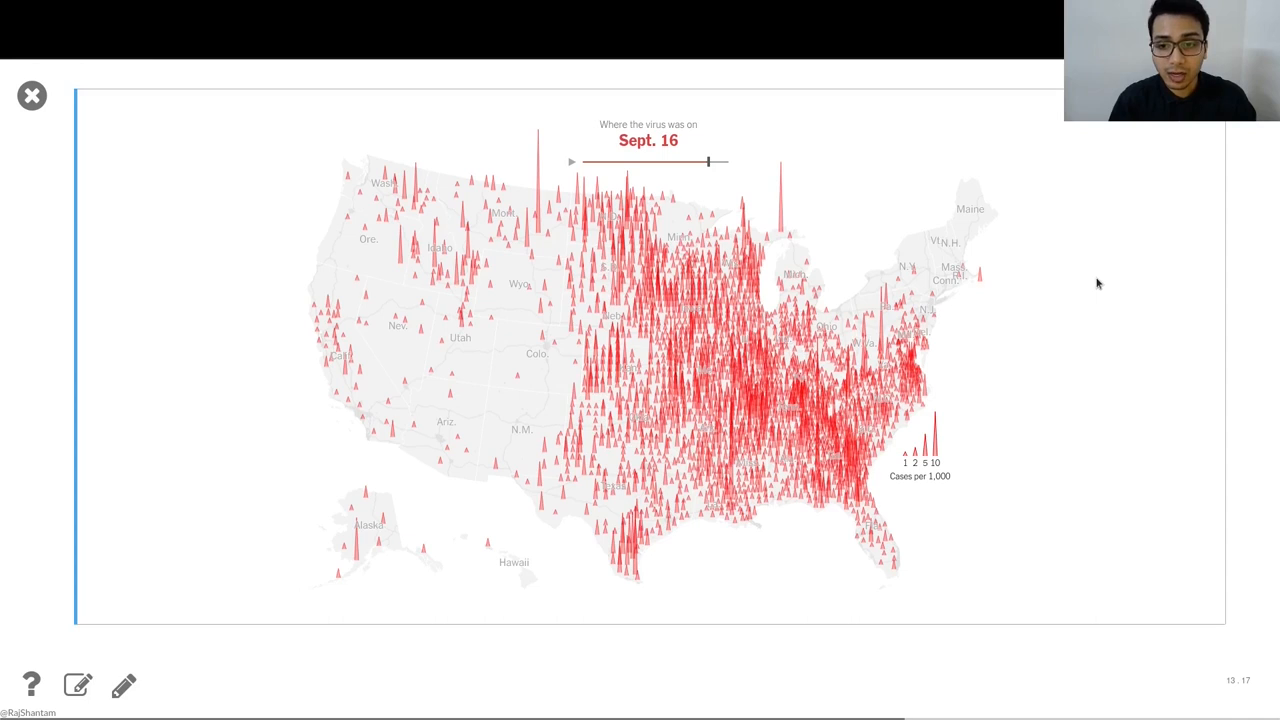
- Advance past the NYT spike map to the SVG Path slide defining the triangular spike shape
key(right)
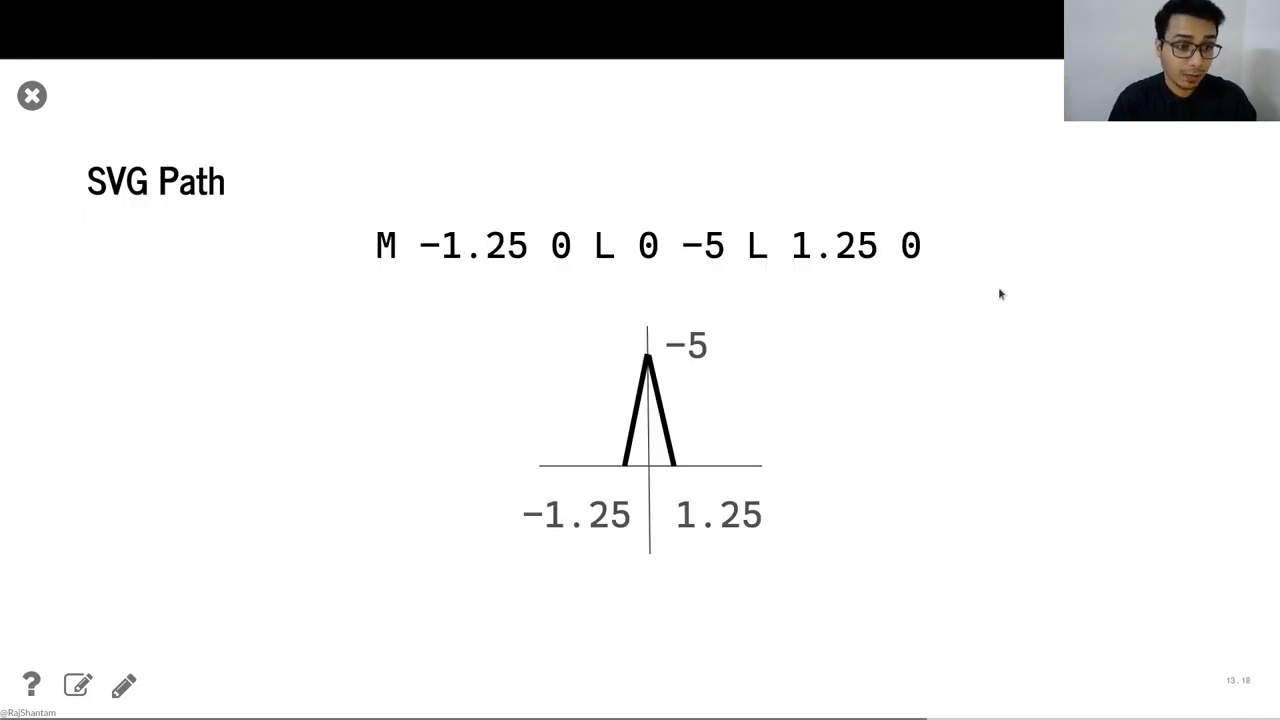
mouse_move(532, 310)
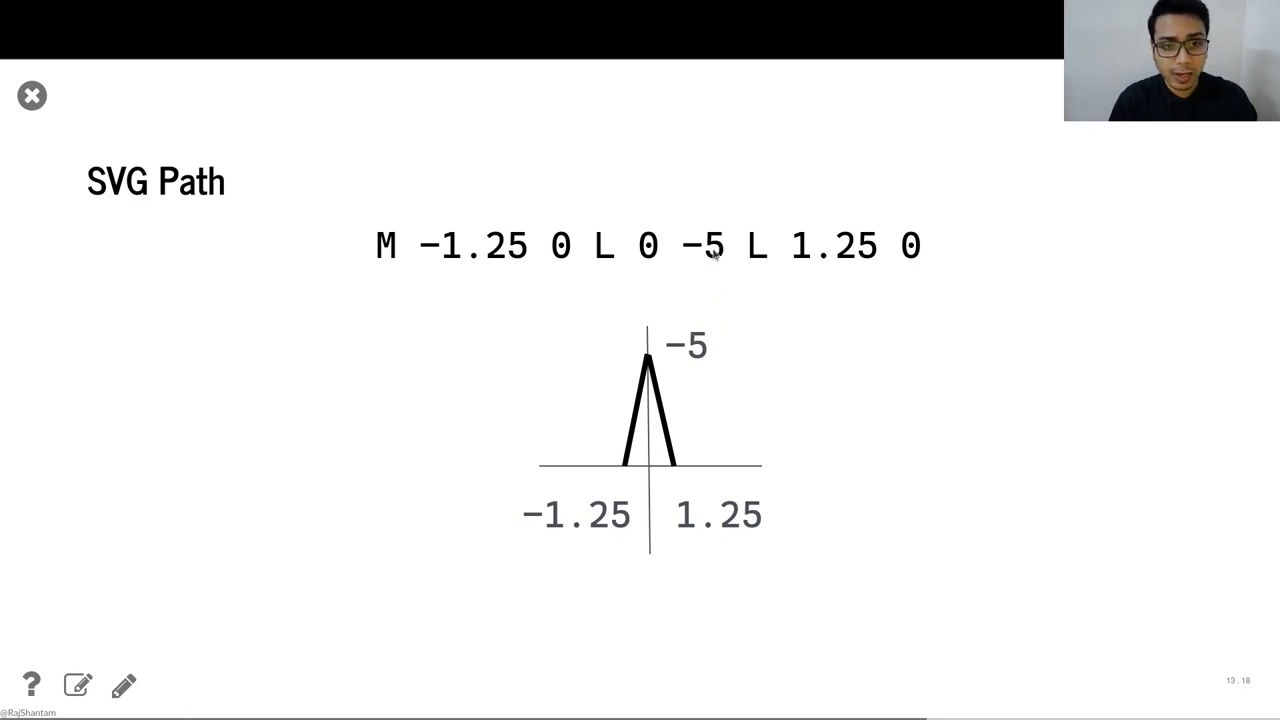
mouse_move(1014, 342)
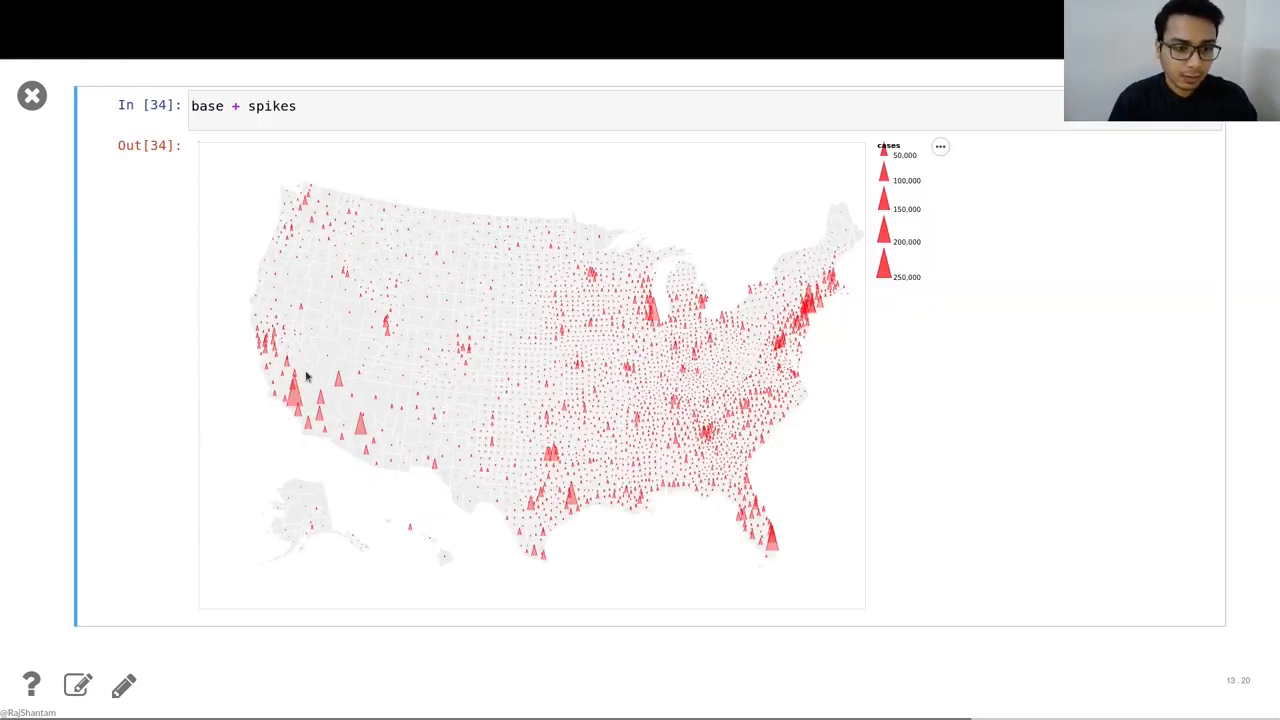
mouse_move(322, 452)
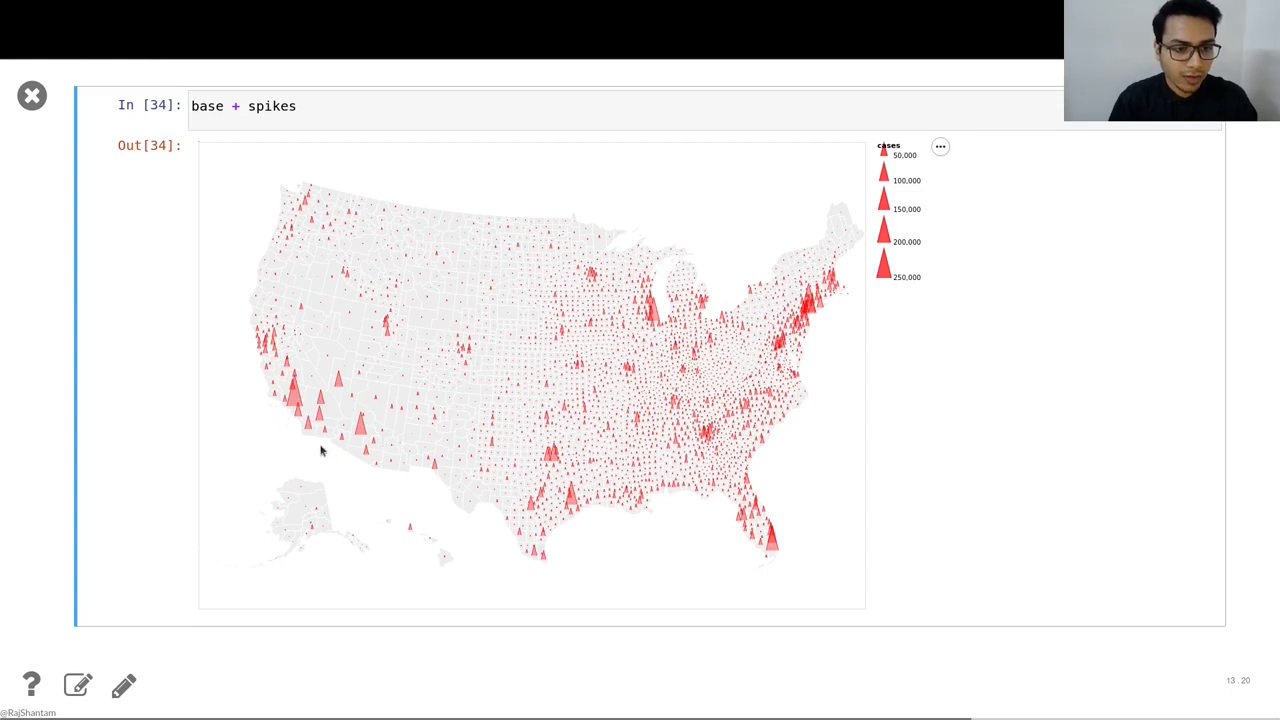
mouse_move(444, 426)
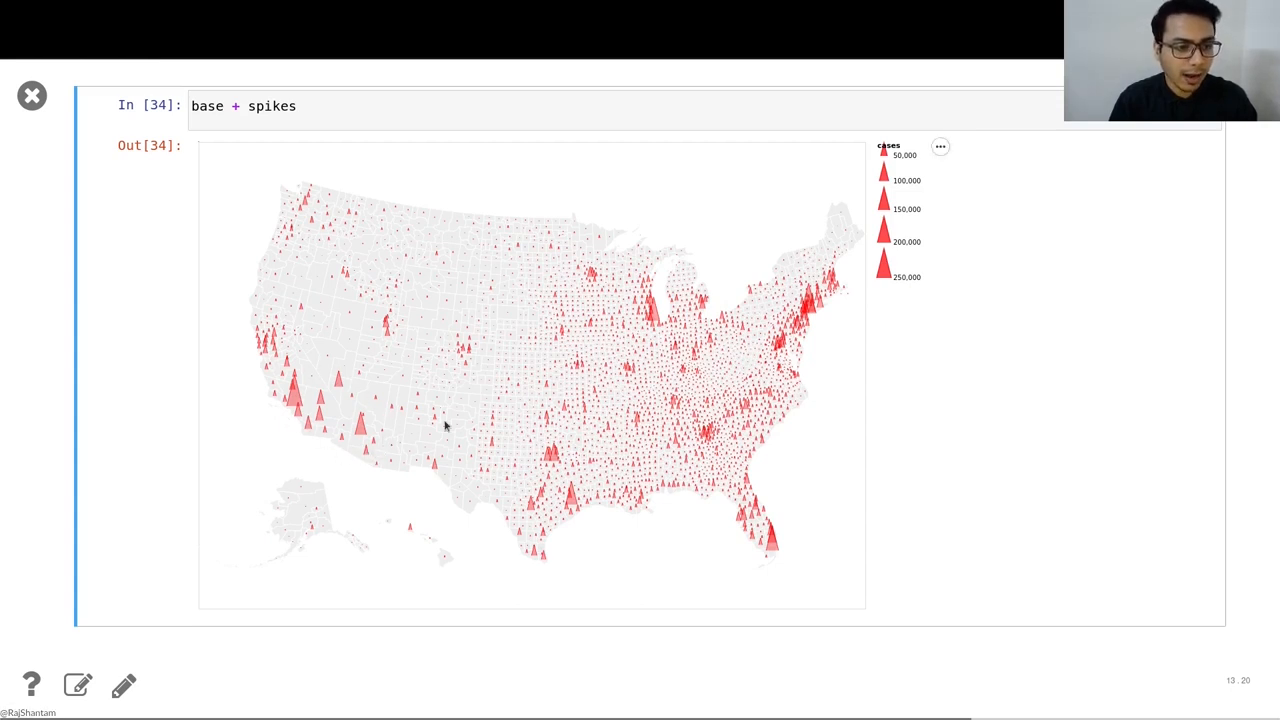
mouse_move(1196, 256)
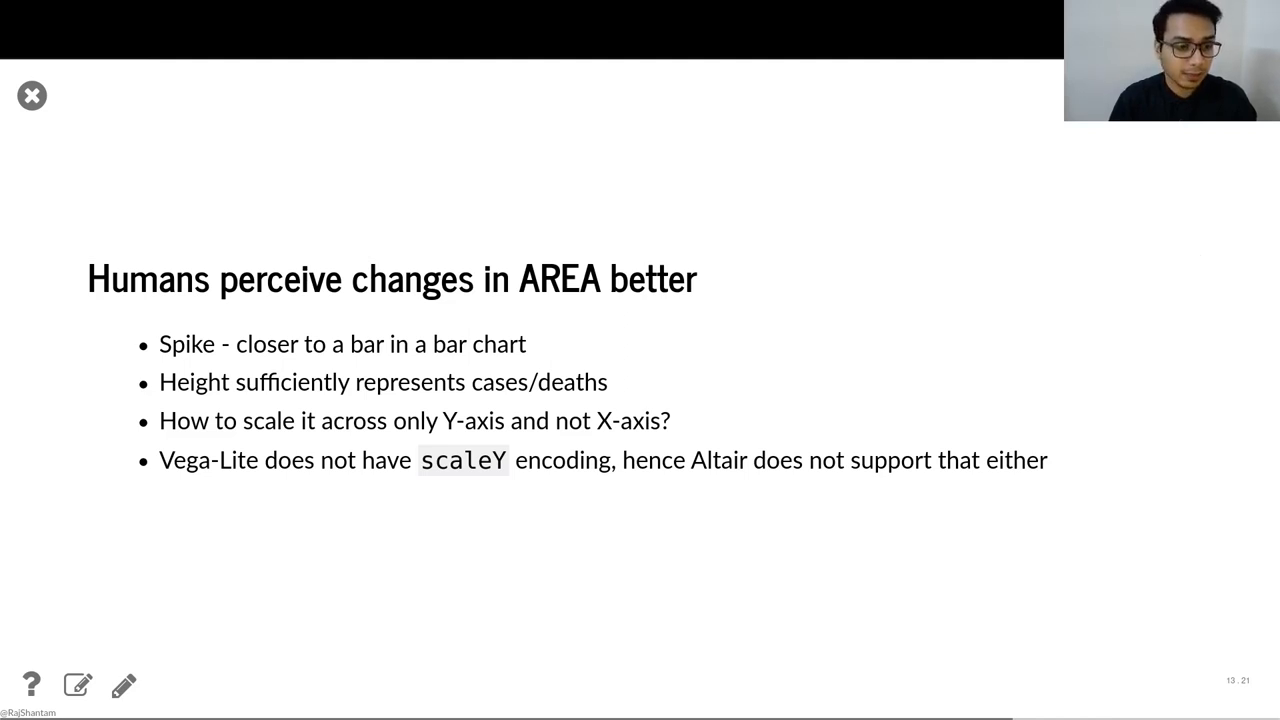
- Advance to the plot_data_spike.head() output showing the height column of SVG path strings
key(Right)
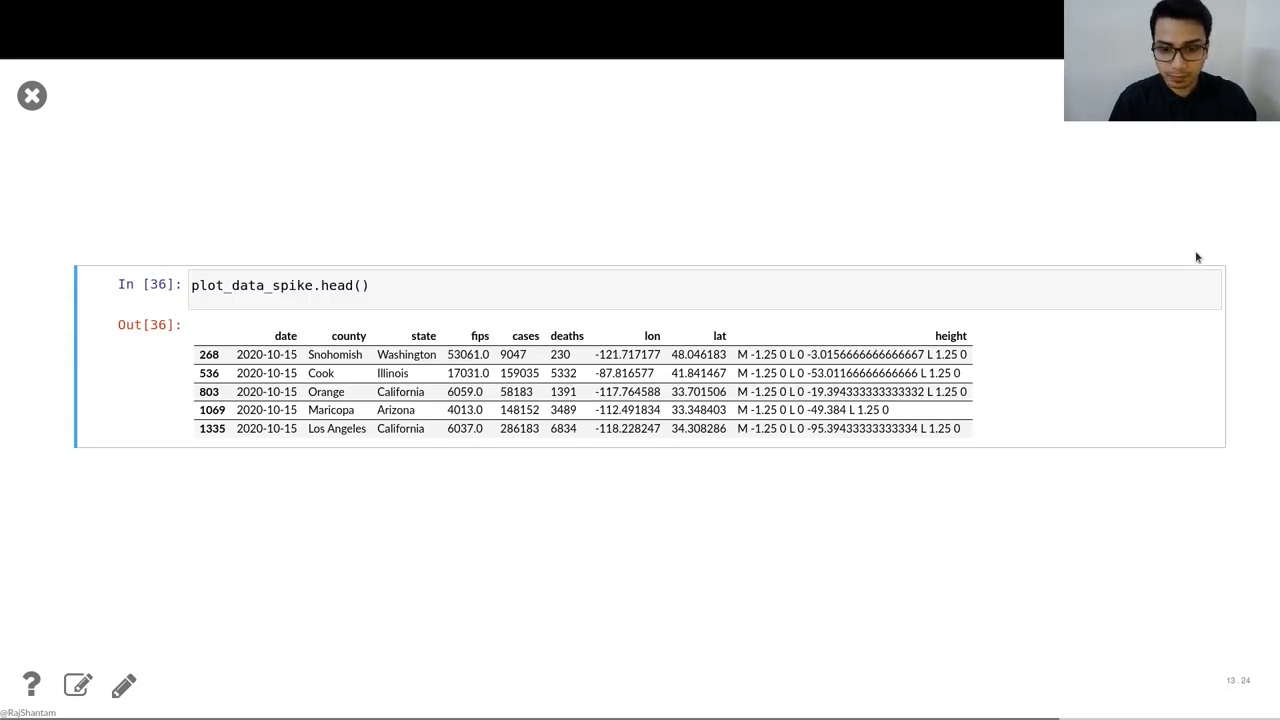
mouse_move(1156, 260)
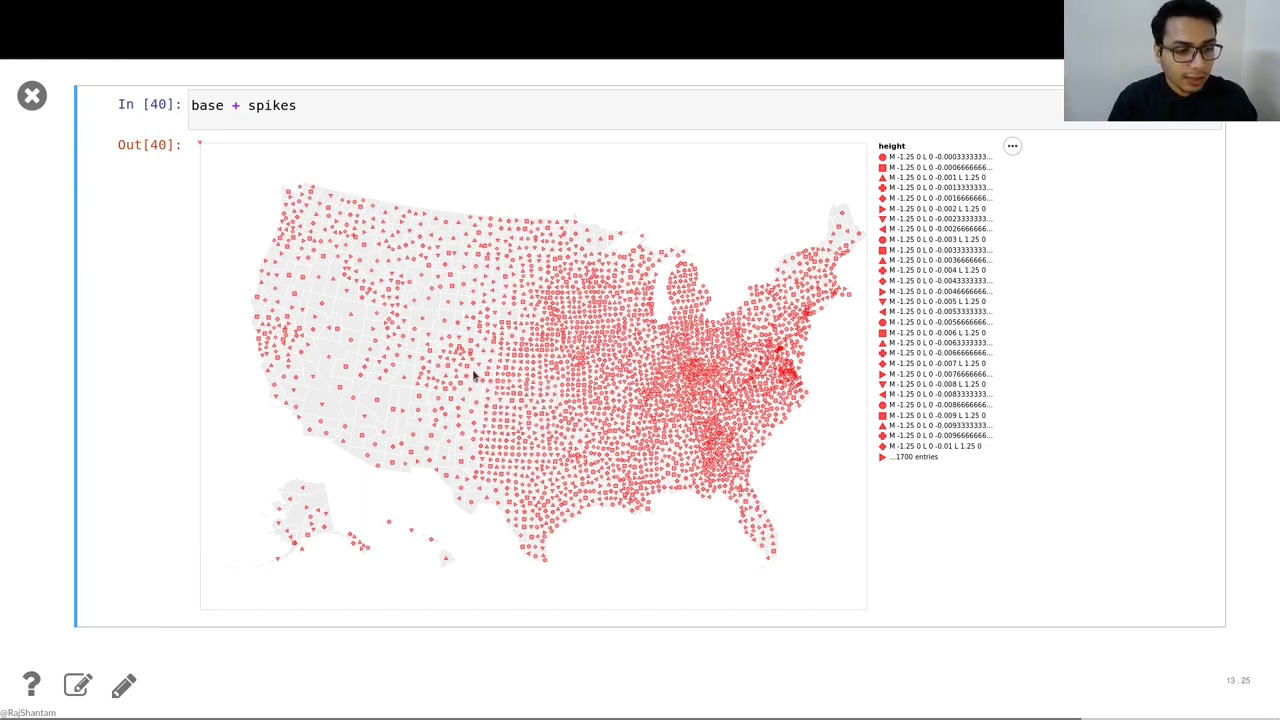
mouse_move(468, 370)
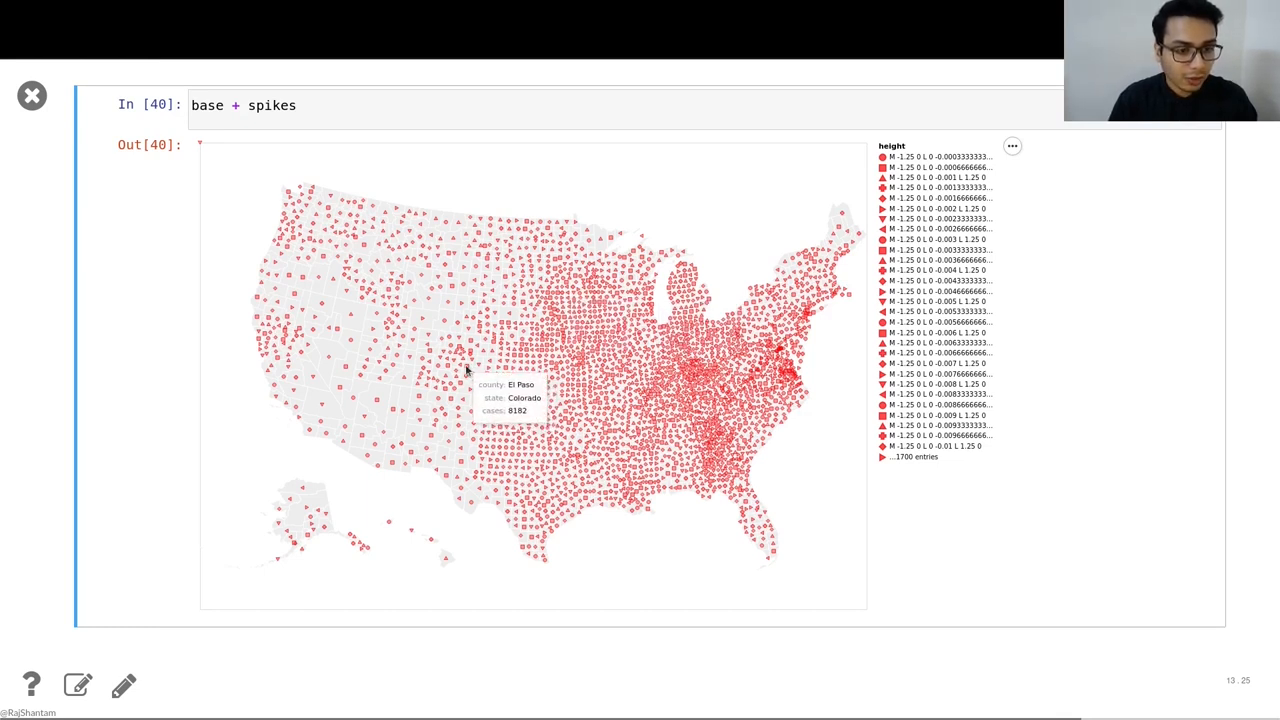
mouse_move(462, 372)
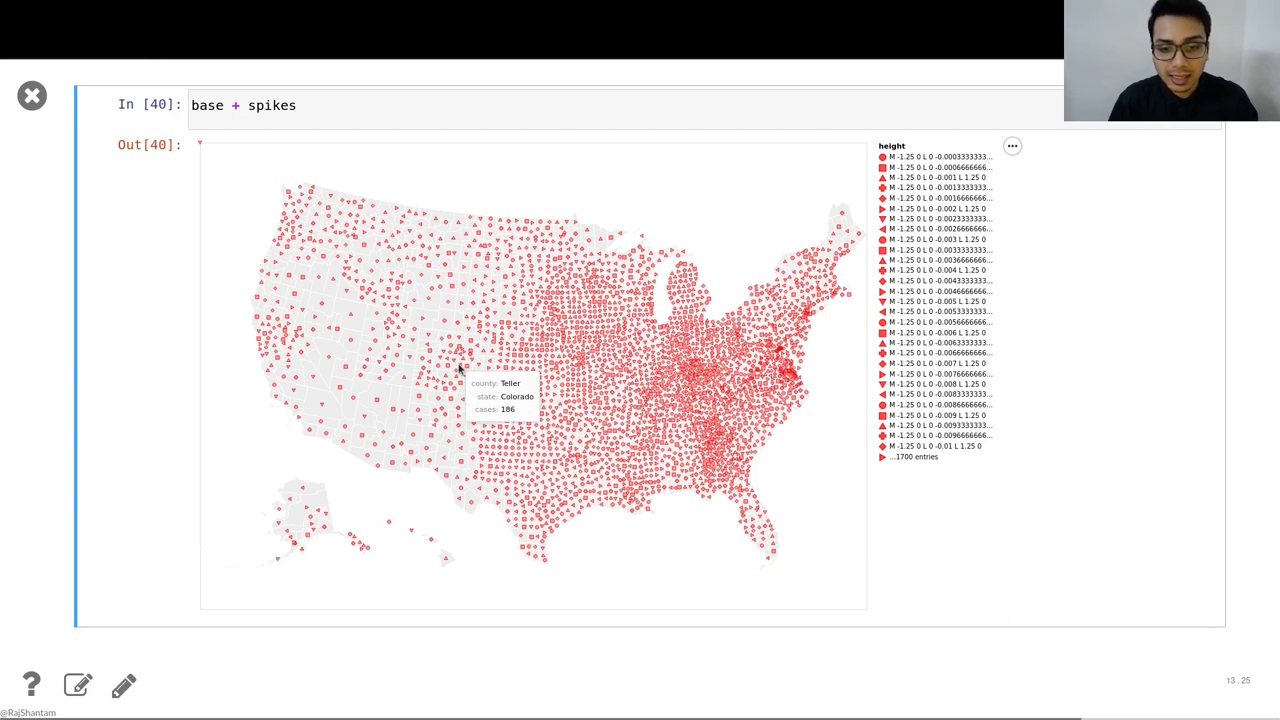
mouse_move(1122, 334)
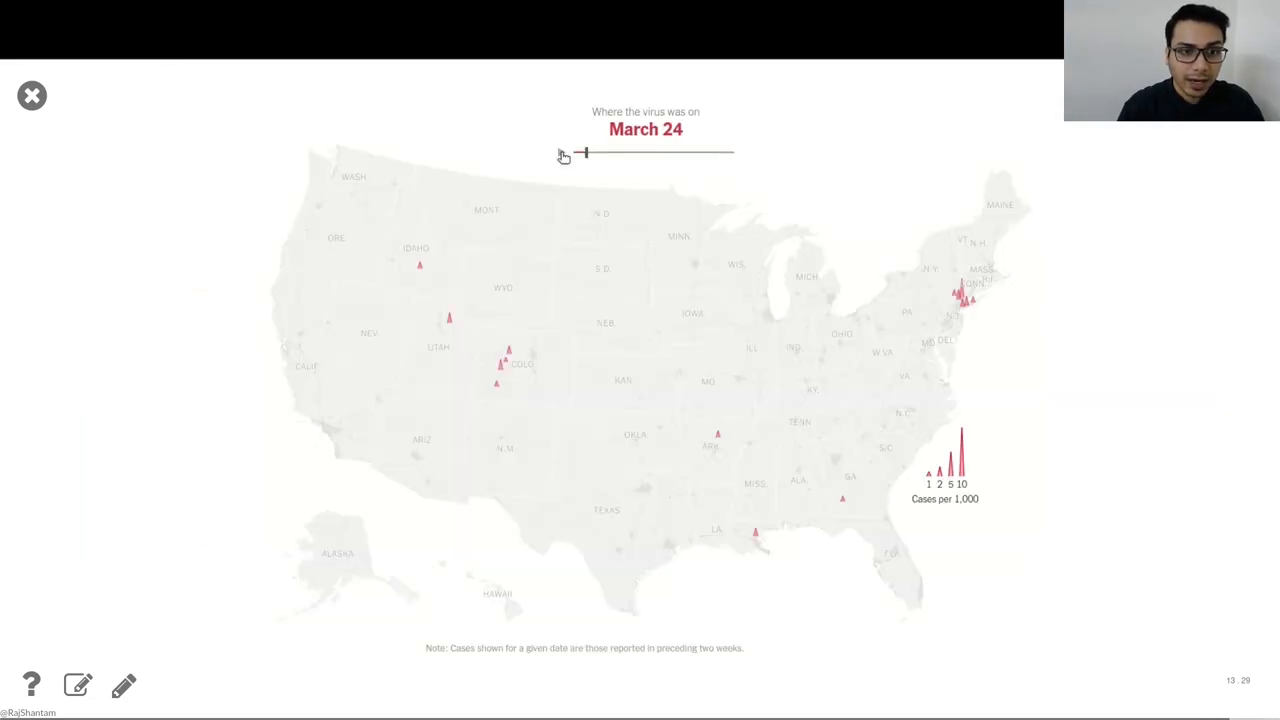
- Move the NYT spike map's date slider from March 24 to April 6
click(584, 152)
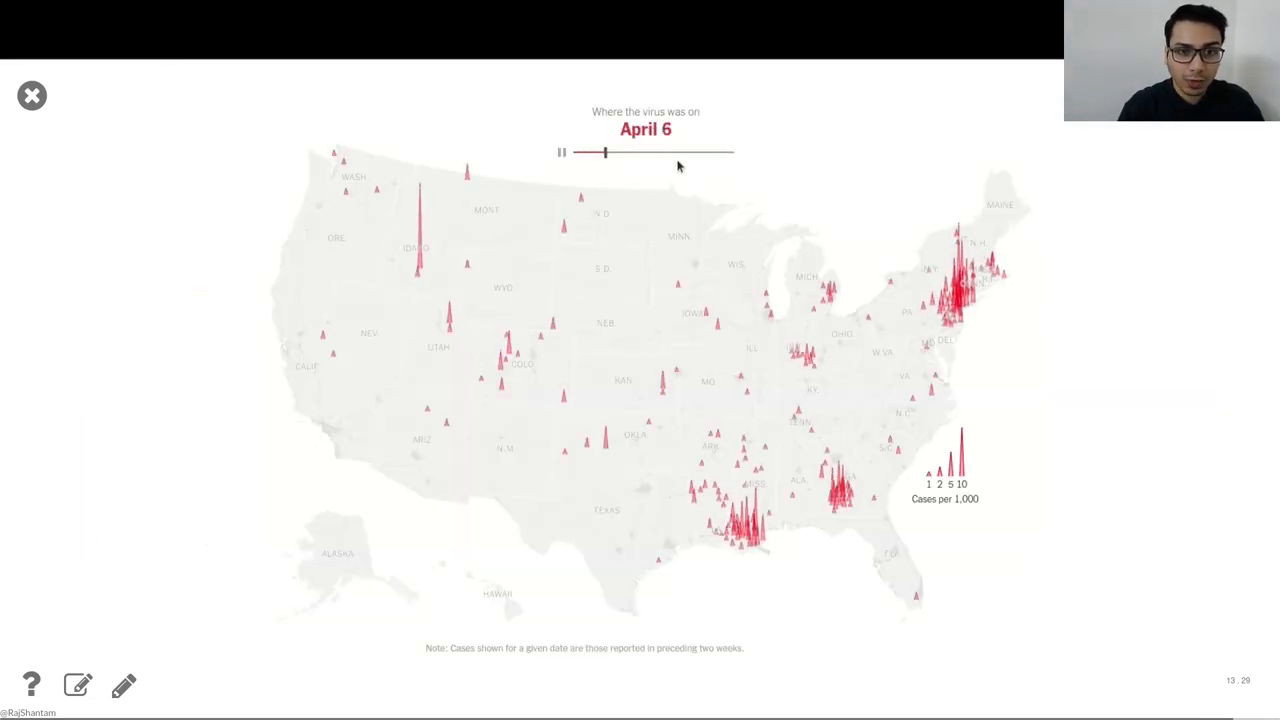